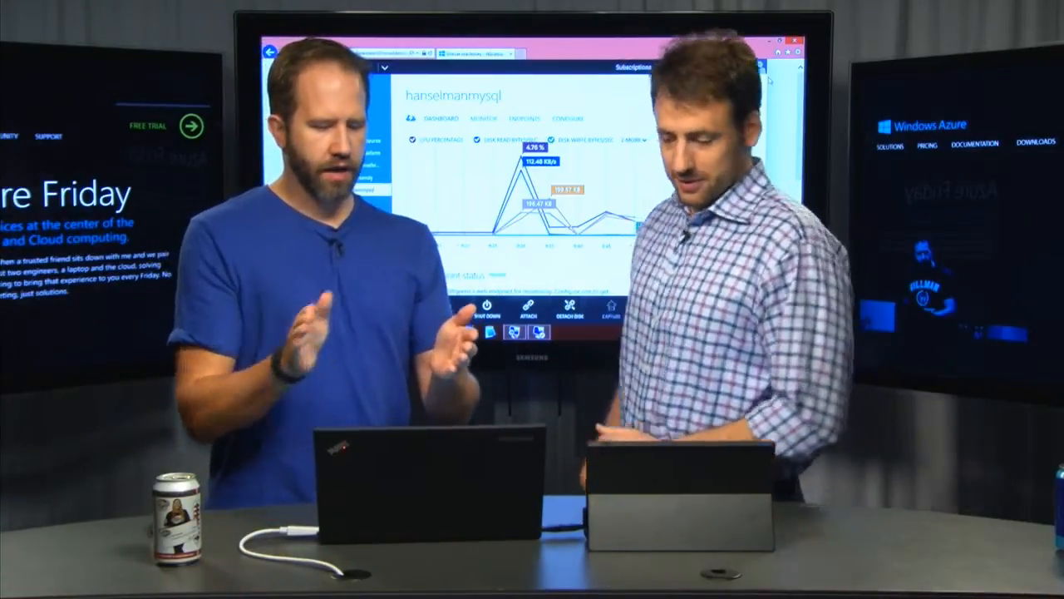
Step: Check hanselmanmysql's VM sizes, then view its dashboard usage: 1 of 20 cores
{"action": "left_click", "coordinate": [569, 118]}
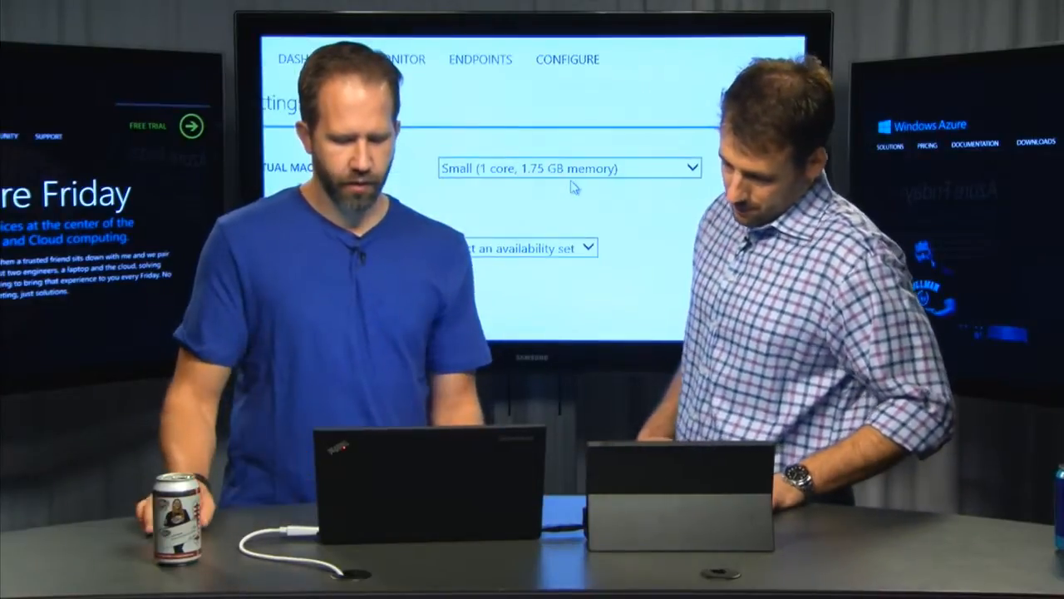
{"action": "left_click", "coordinate": [570, 168]}
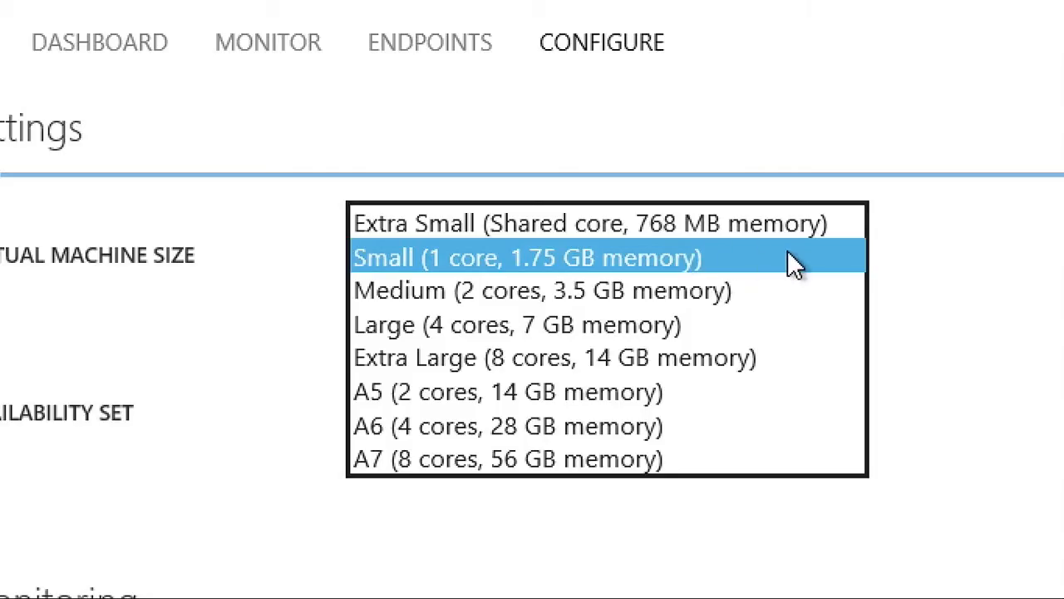
{"action": "mouse_move", "coordinate": [740, 222]}
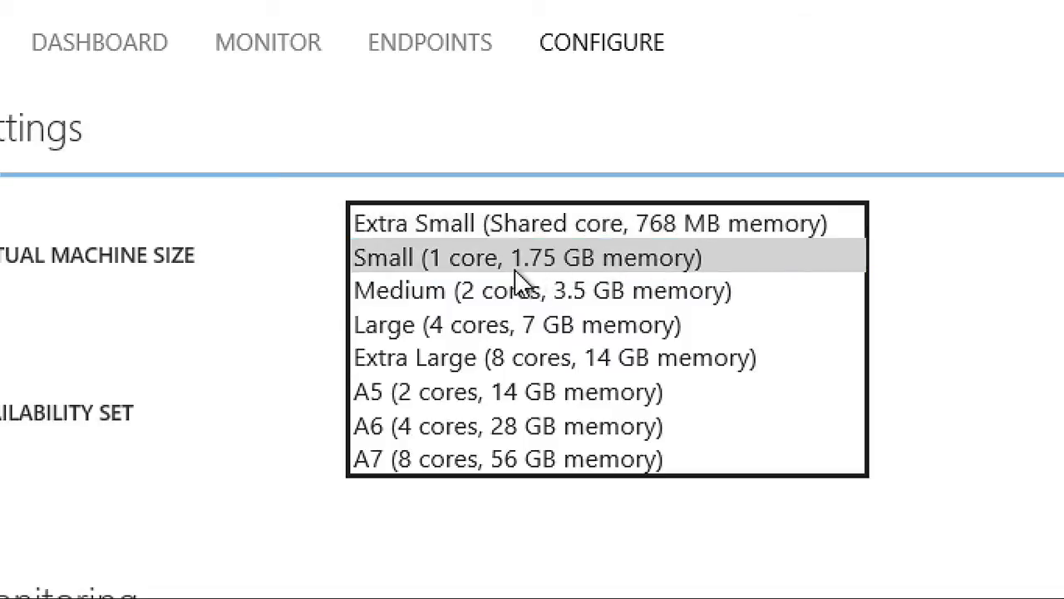
{"action": "mouse_move", "coordinate": [281, 257]}
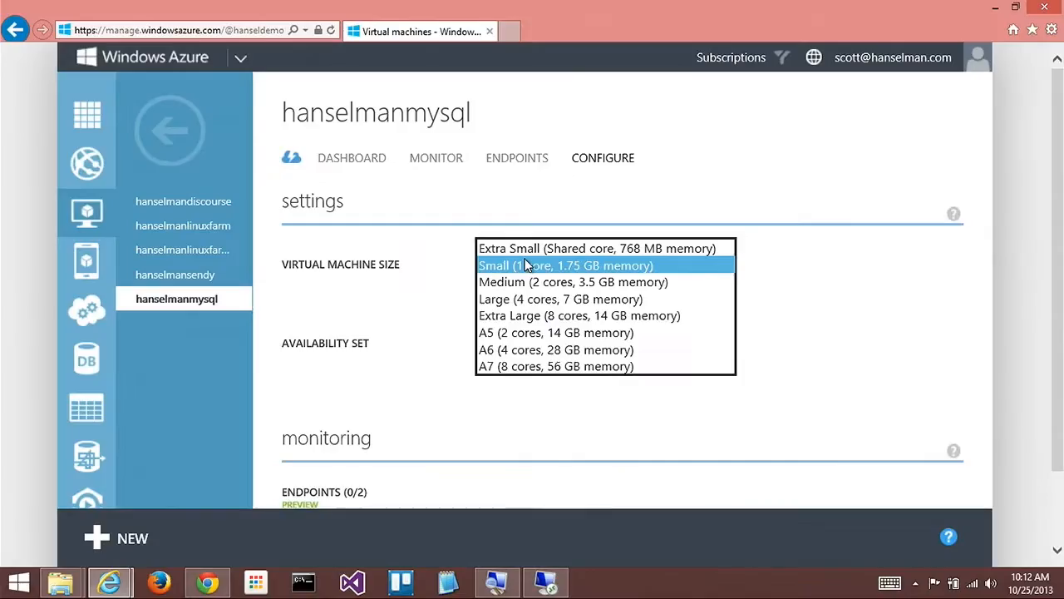
{"action": "left_click", "coordinate": [566, 266]}
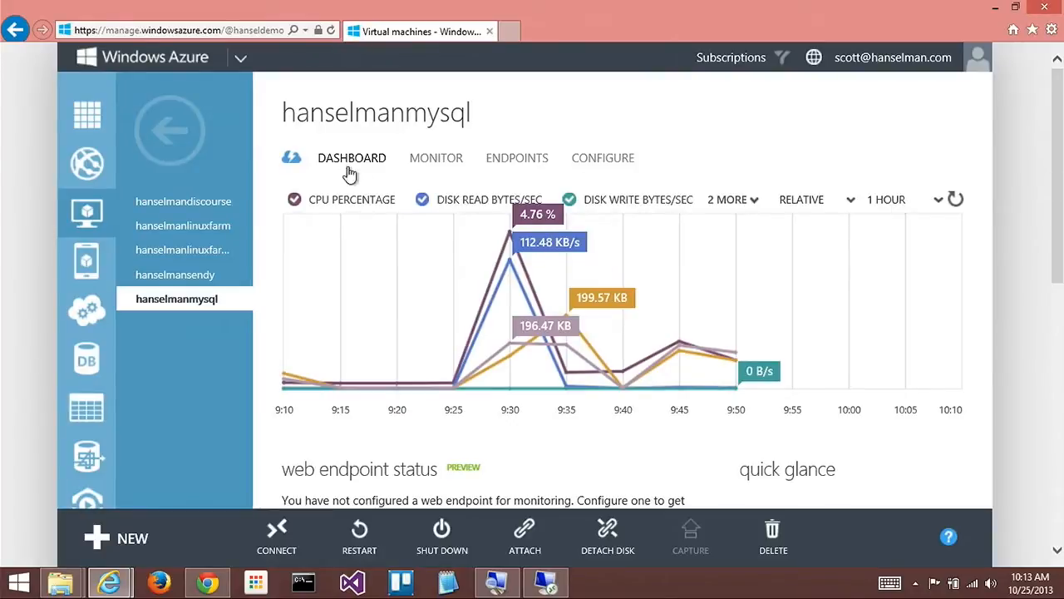
{"action": "scroll", "scroll_direction": "down", "scroll_amount": 3}
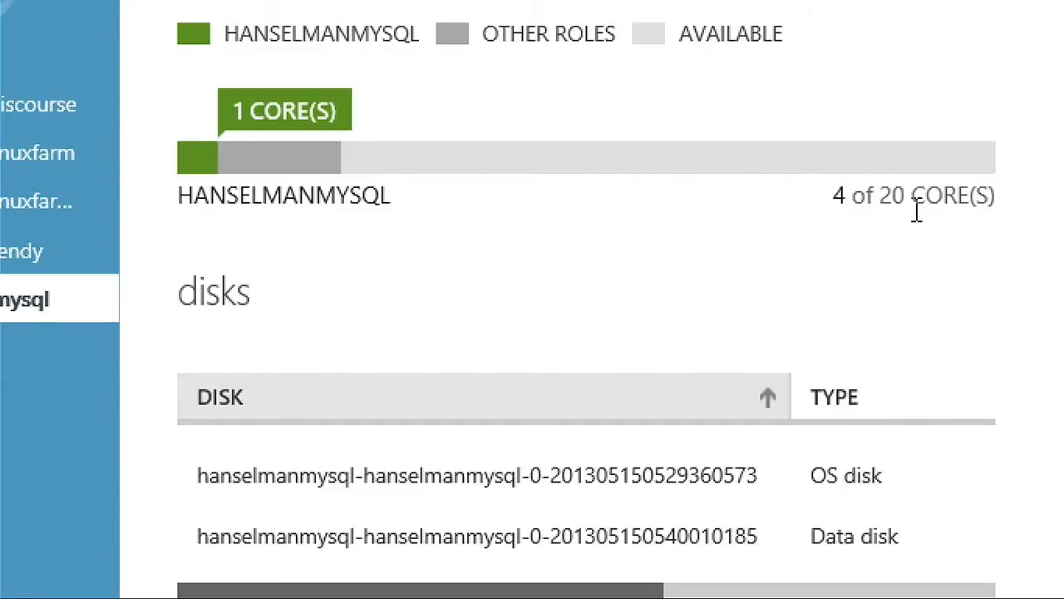
{"action": "mouse_move", "coordinate": [894, 195]}
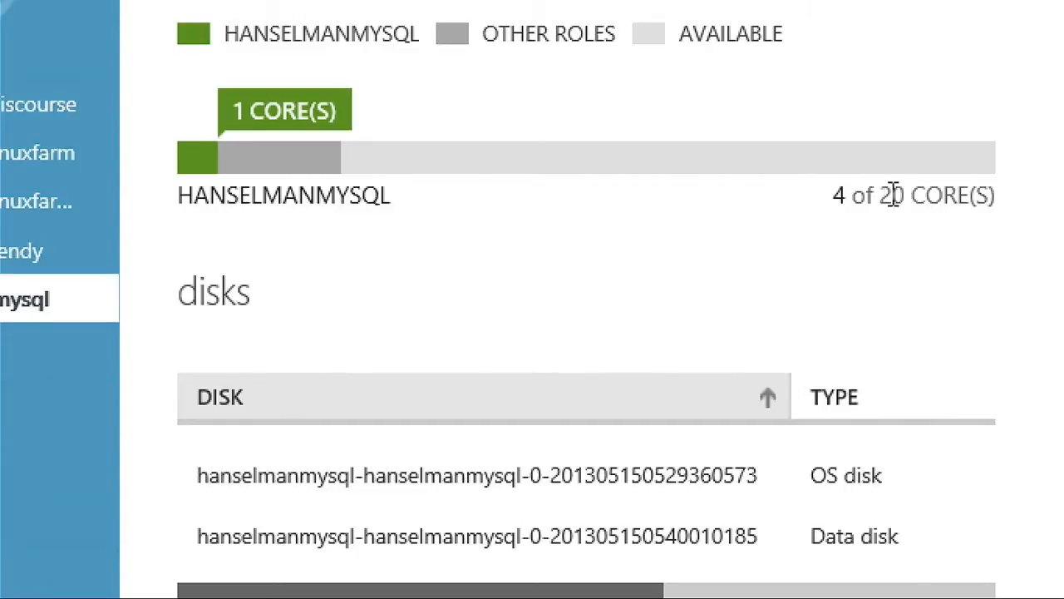
{"action": "double_click", "coordinate": [924, 194]}
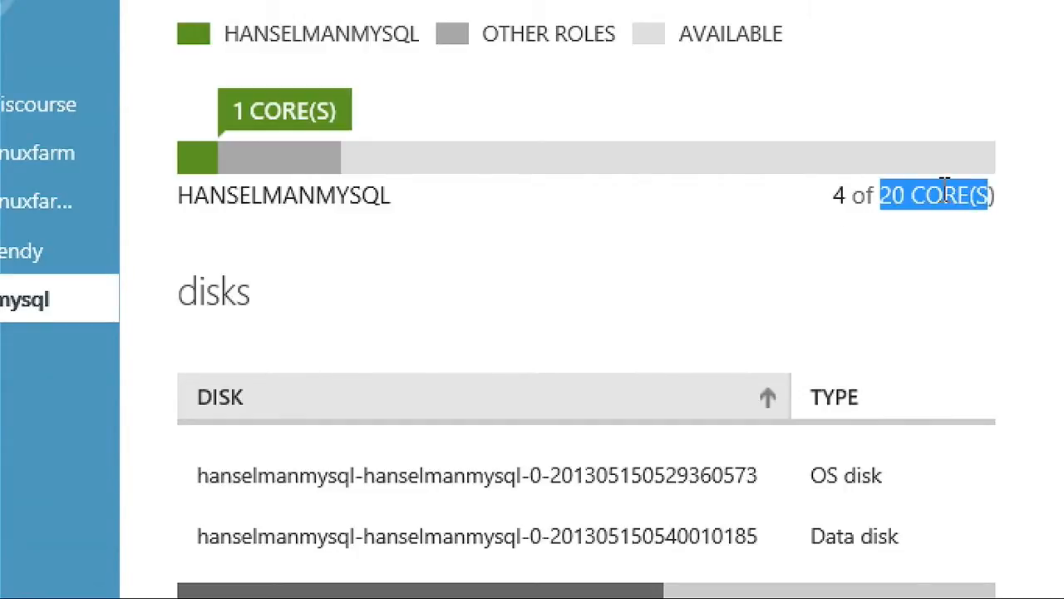
{"action": "mouse_move", "coordinate": [927, 182]}
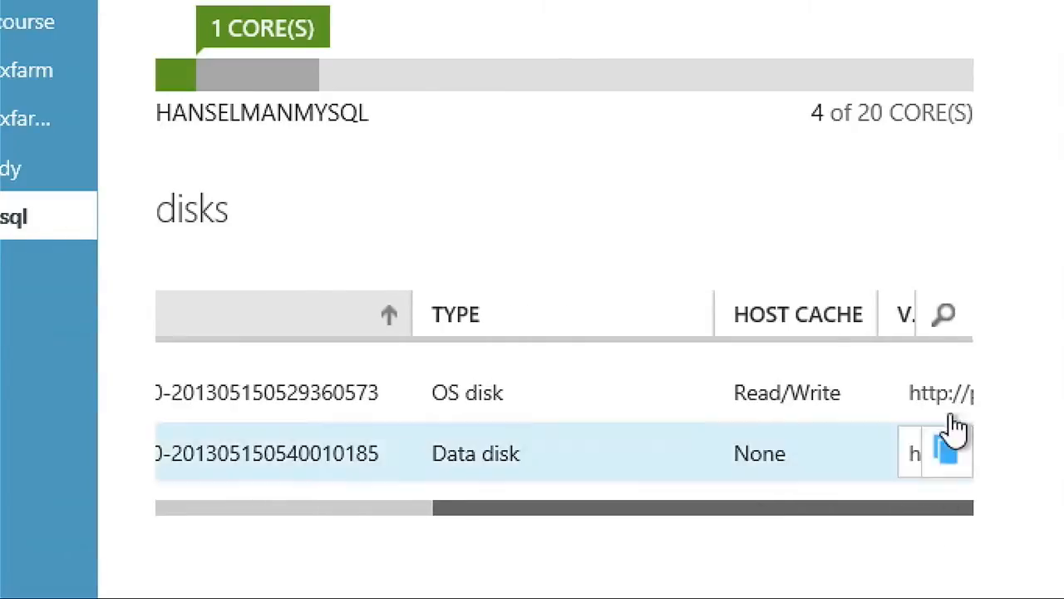
Step: Reveal host cache settings and VHD blob URLs for the OS and data disks
{"action": "left_click", "coordinate": [946, 451]}
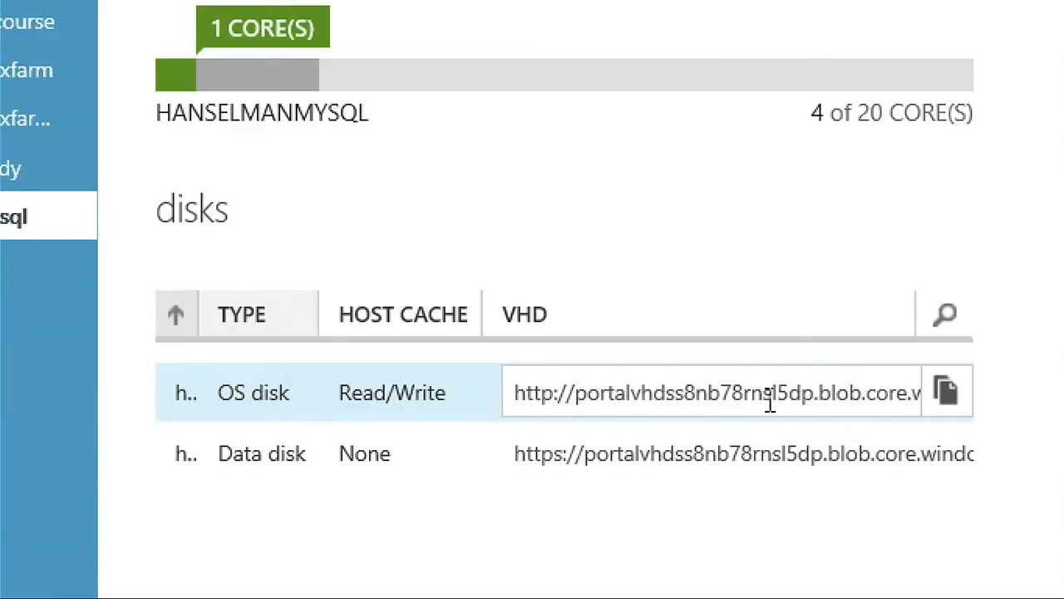
{"action": "mouse_move", "coordinate": [722, 389]}
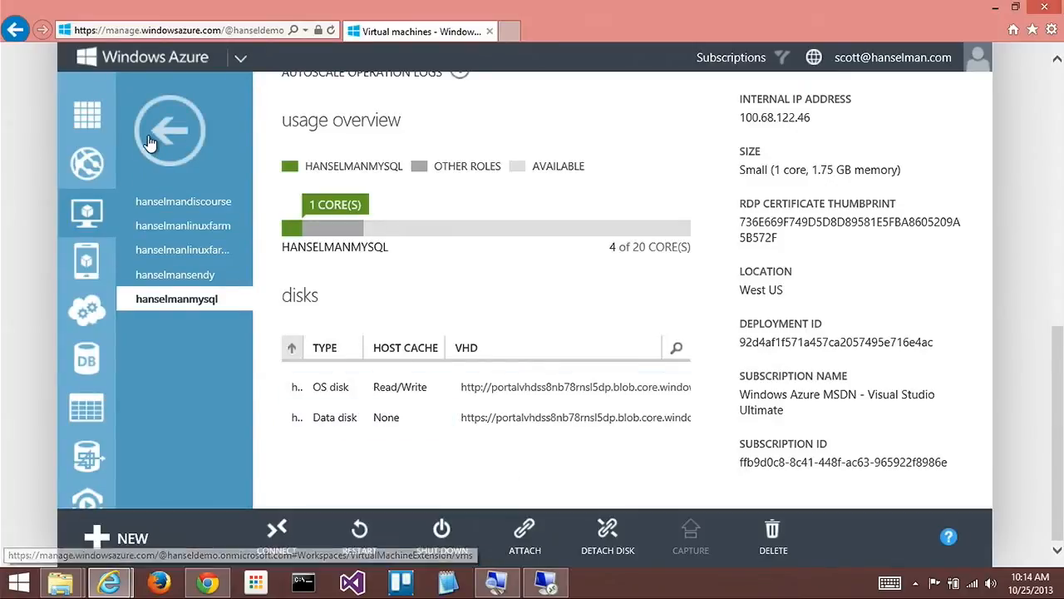
Step: Browse the storage accounts and select North Europe's portalvhdsdmfl3fncfr296
{"action": "left_click", "coordinate": [170, 131]}
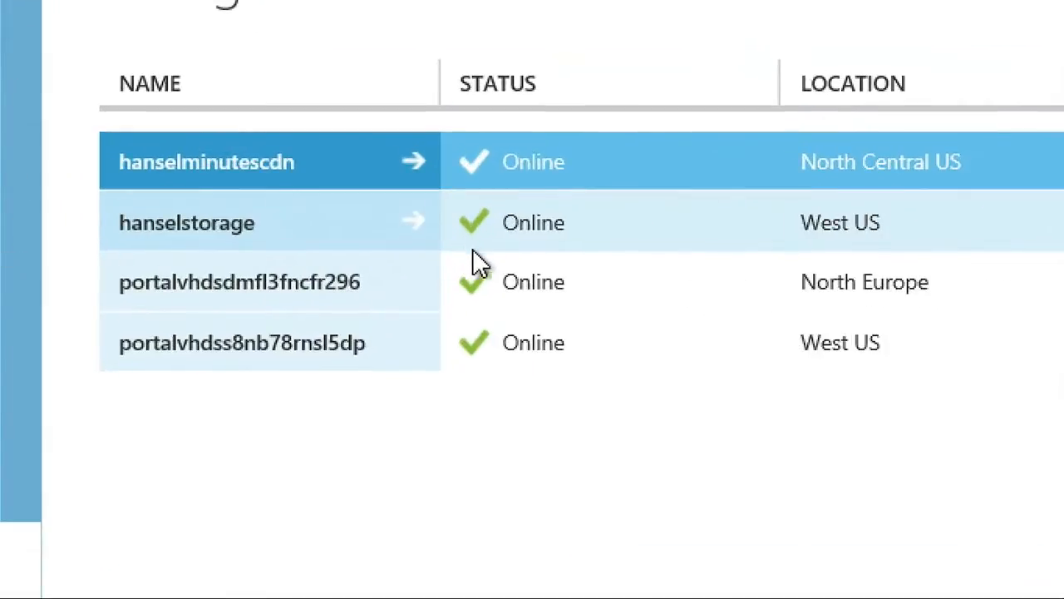
{"action": "mouse_move", "coordinate": [270, 343]}
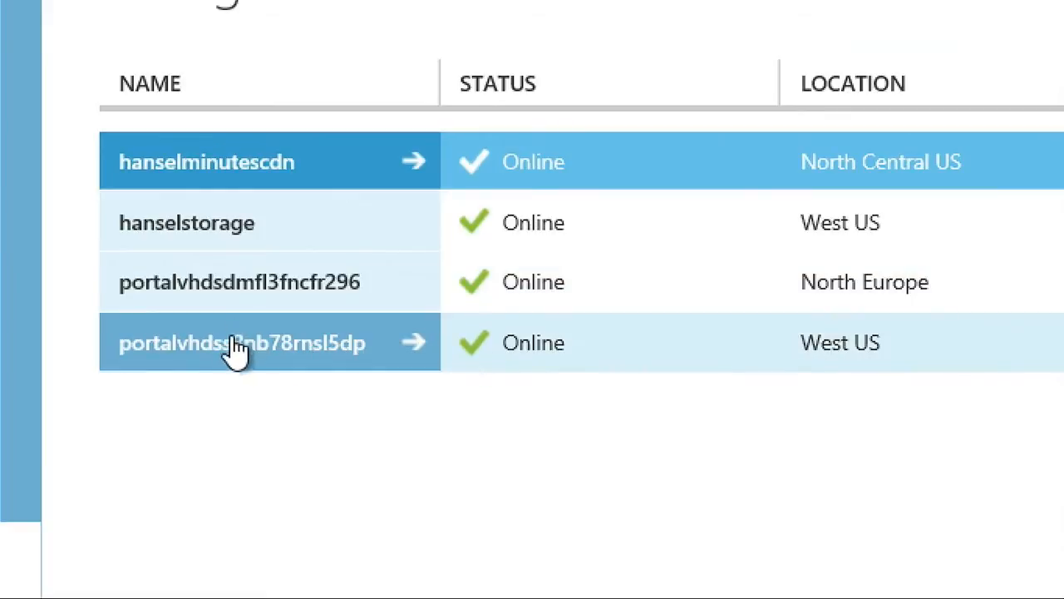
{"action": "mouse_move", "coordinate": [322, 395]}
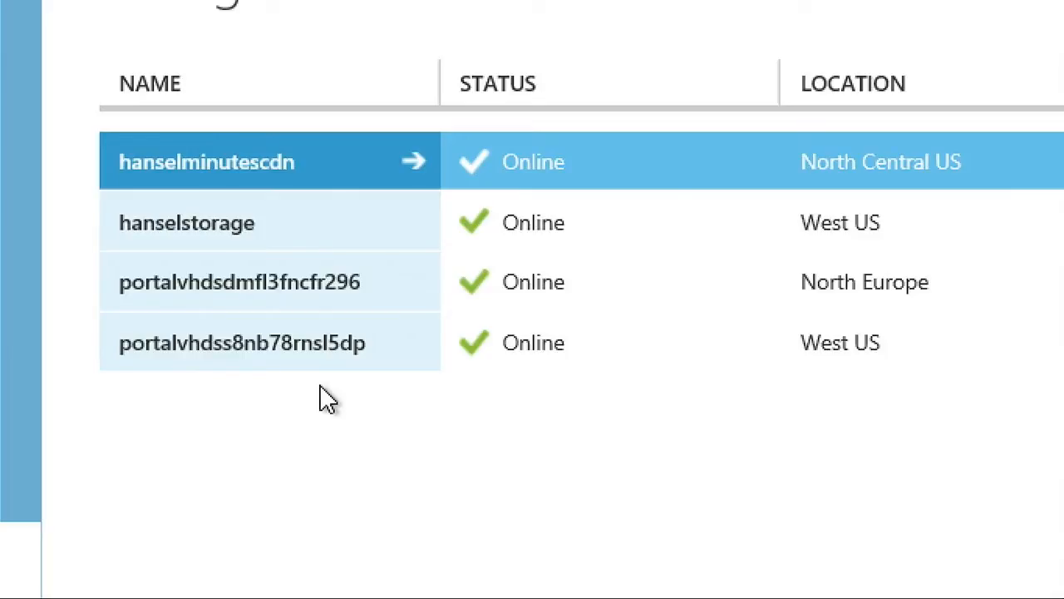
{"action": "mouse_move", "coordinate": [277, 399]}
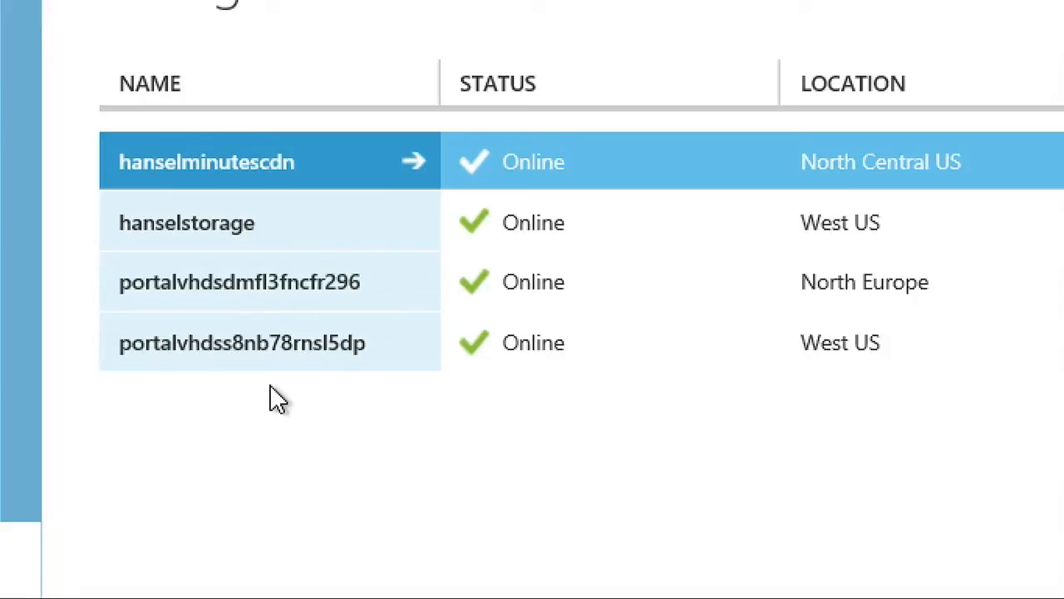
{"action": "mouse_move", "coordinate": [391, 410]}
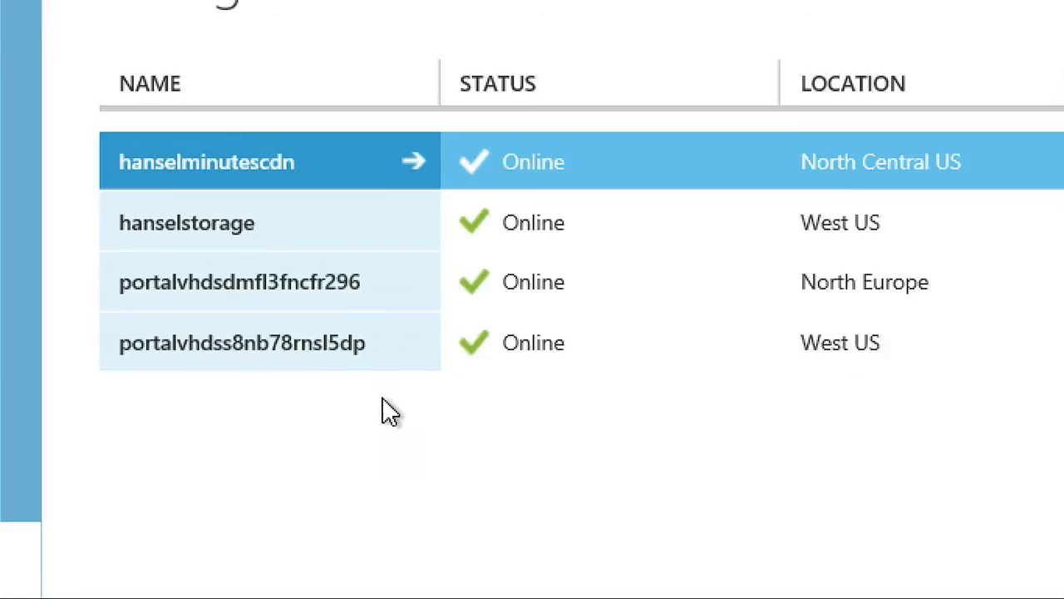
{"action": "mouse_move", "coordinate": [349, 404]}
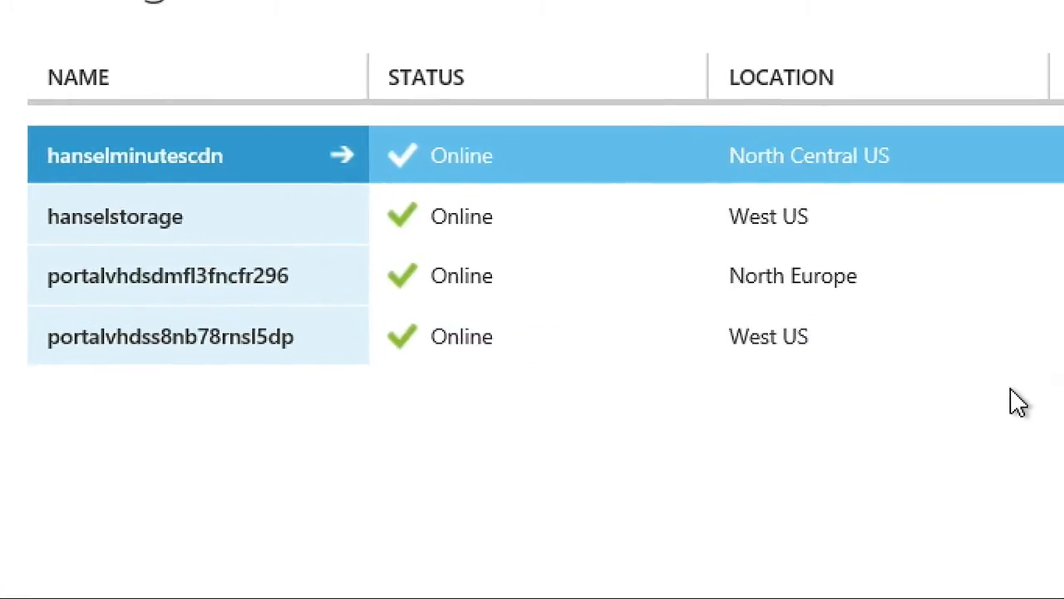
{"action": "mouse_move", "coordinate": [943, 371]}
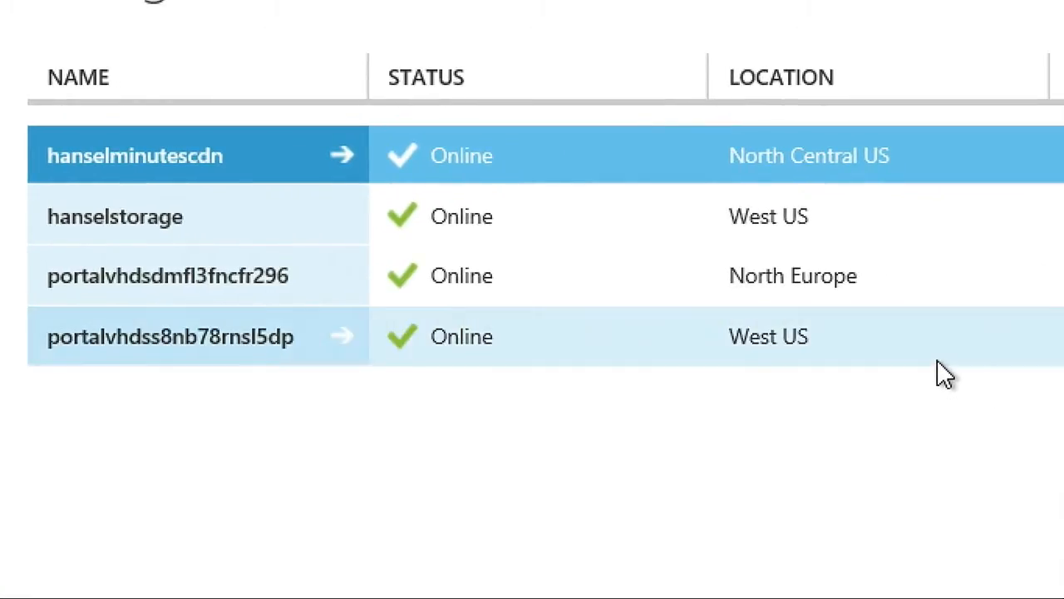
{"action": "left_click", "coordinate": [166, 276]}
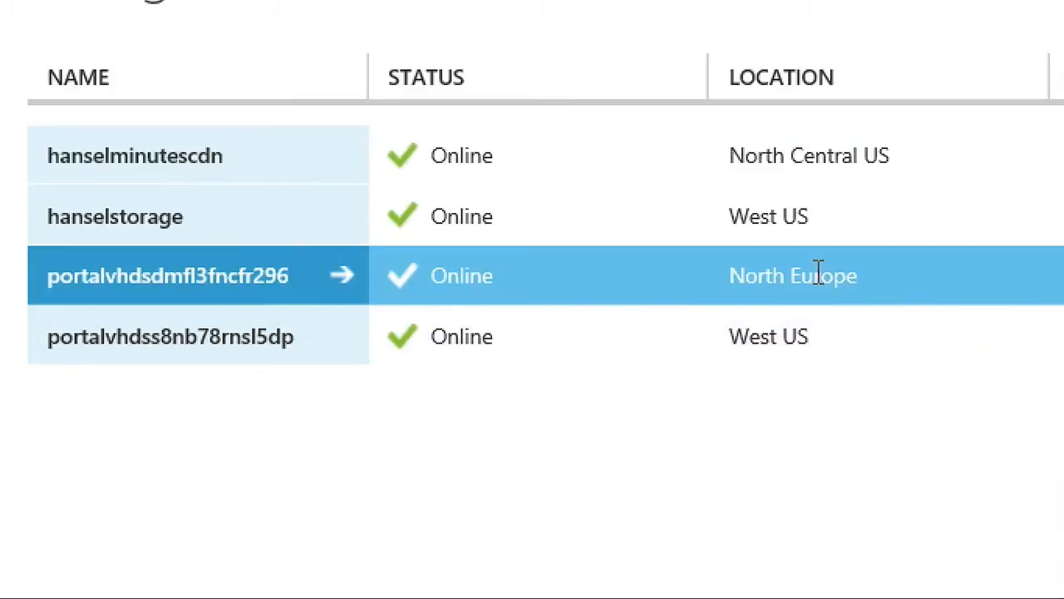
{"action": "mouse_move", "coordinate": [333, 276]}
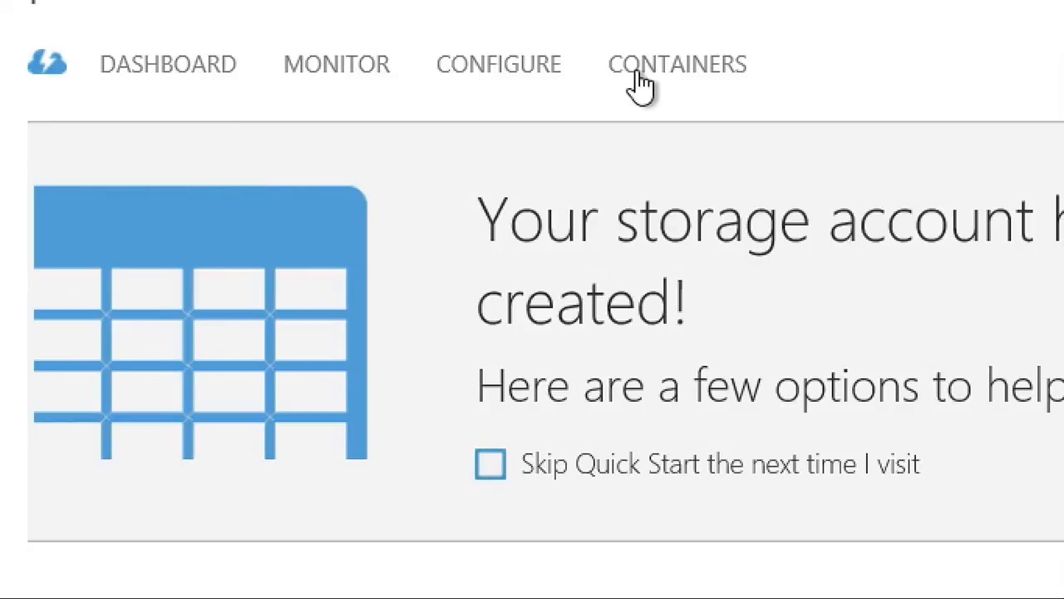
Step: Inspect the account's vhds container and its superfancypants disk blob addresses
{"action": "left_click", "coordinate": [677, 64]}
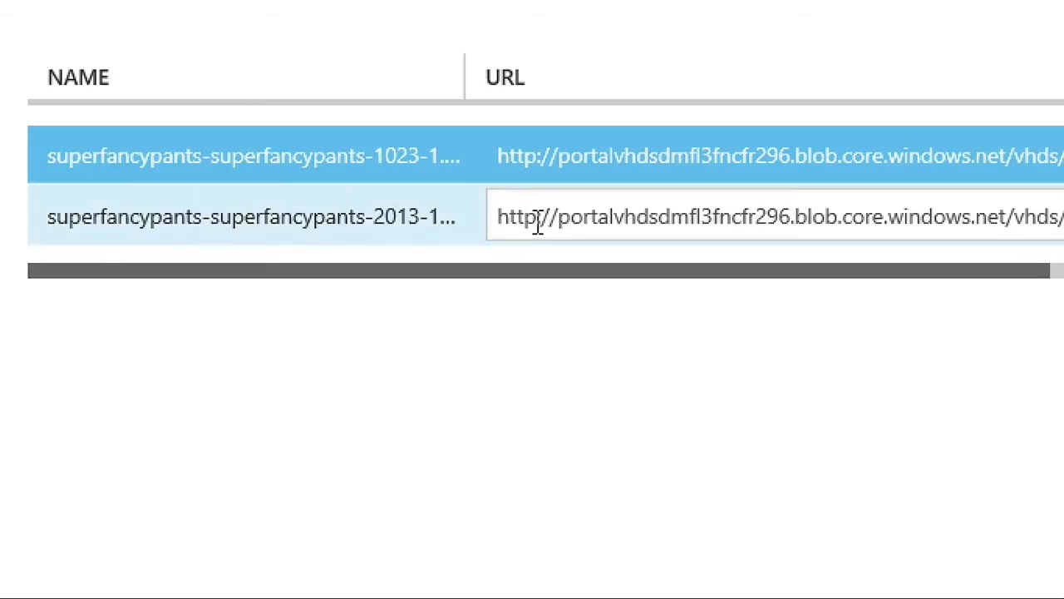
{"action": "left_click", "coordinate": [250, 156]}
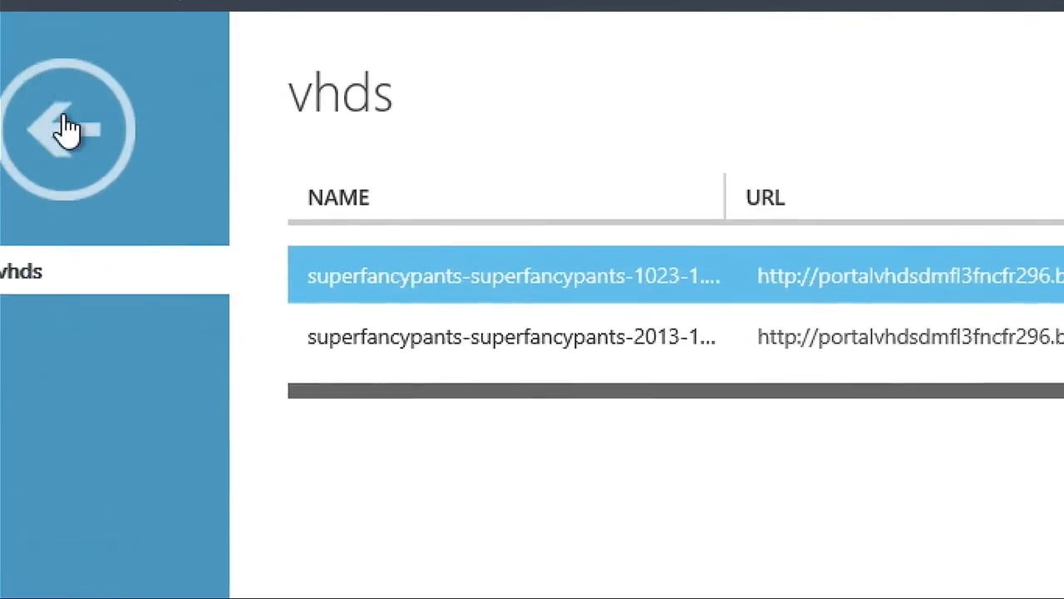
{"action": "left_click", "coordinate": [69, 129]}
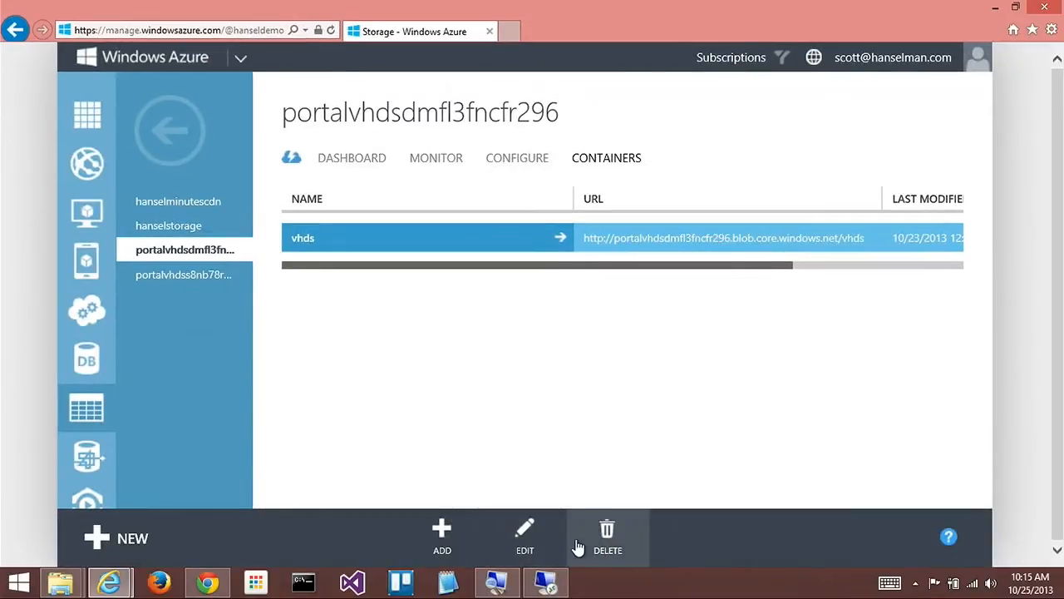
Step: Try deleting portalvhdsdmfl3fncfr296 and read why disk artifacts block it
{"action": "left_click", "coordinate": [169, 131]}
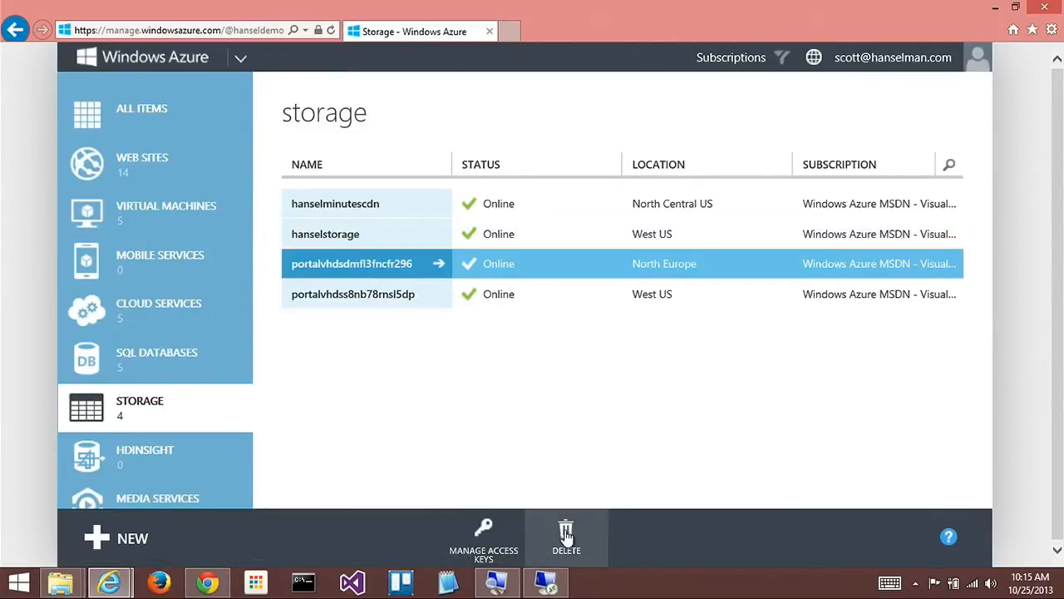
{"action": "left_click", "coordinate": [566, 538]}
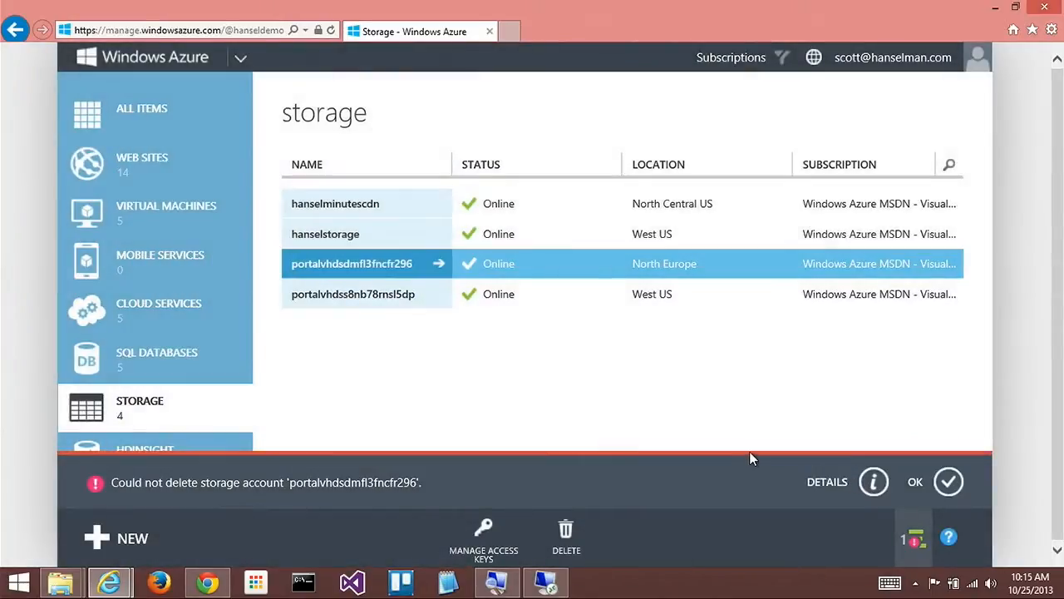
{"action": "left_click", "coordinate": [827, 482]}
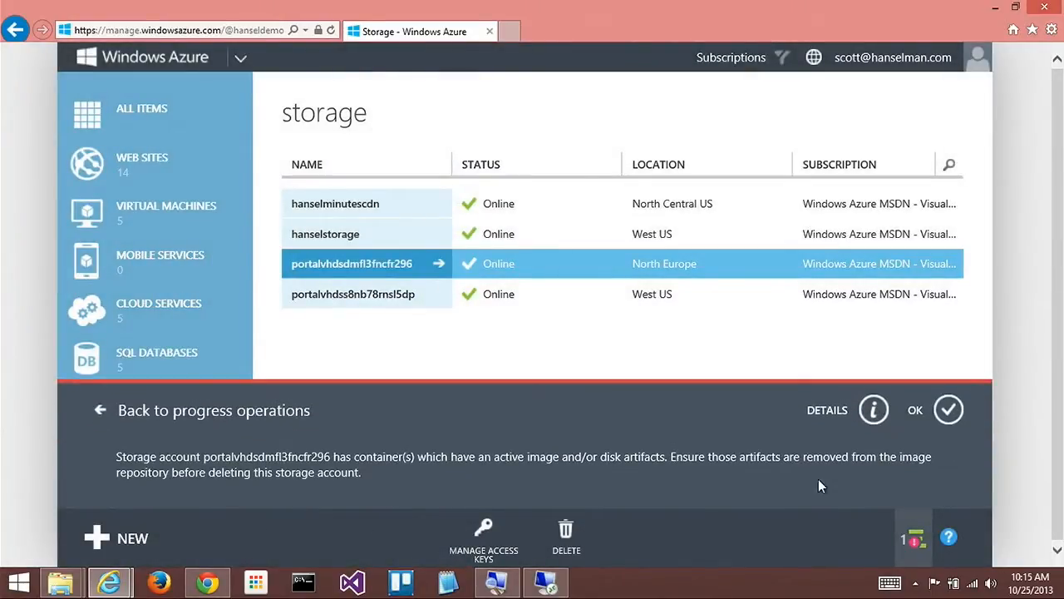
{"action": "mouse_move", "coordinate": [422, 485]}
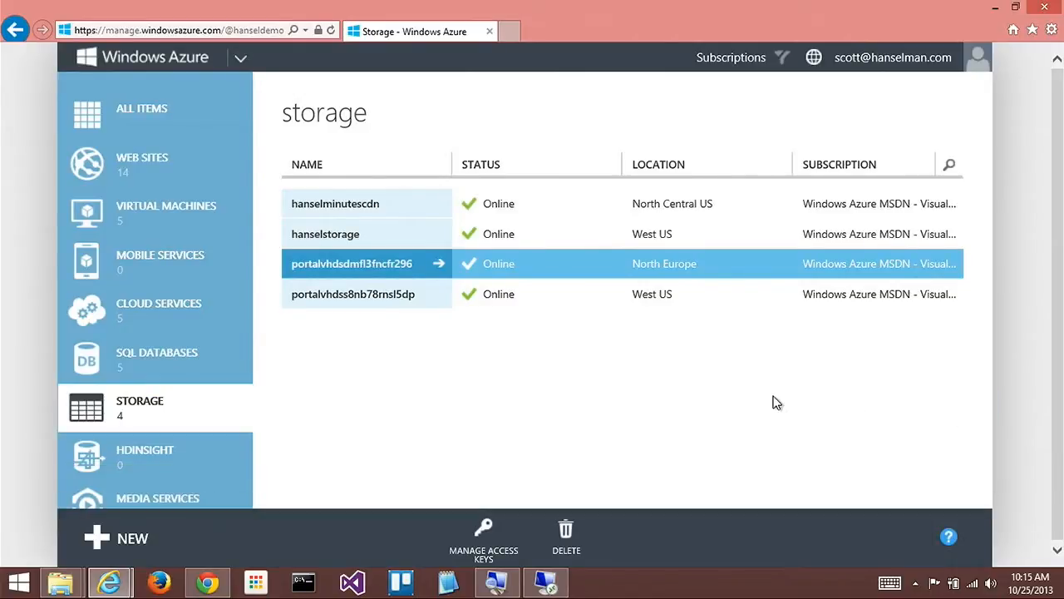
{"action": "mouse_move", "coordinate": [509, 364]}
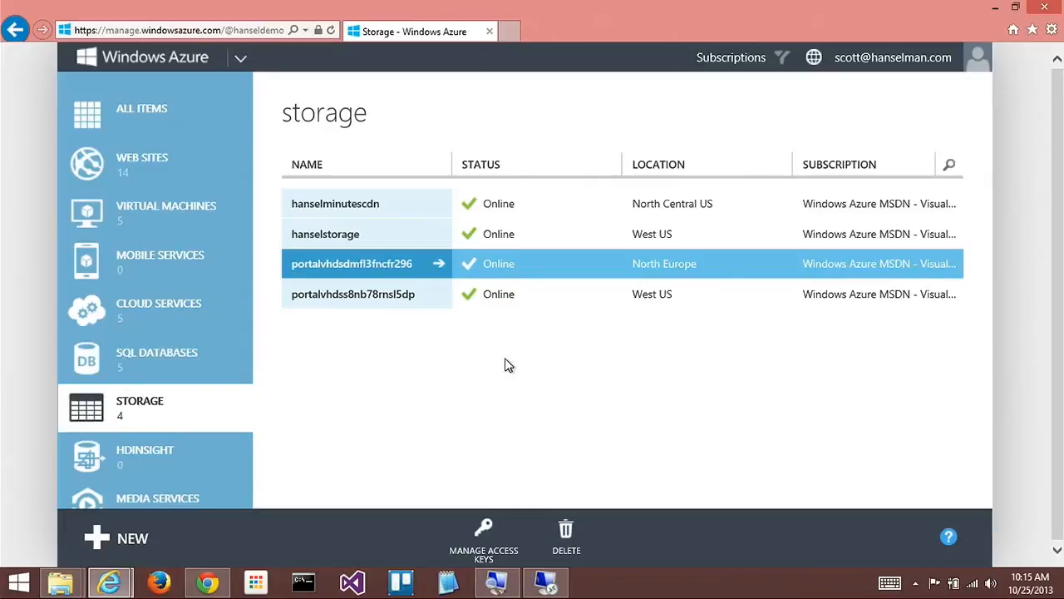
{"action": "mouse_move", "coordinate": [510, 351]}
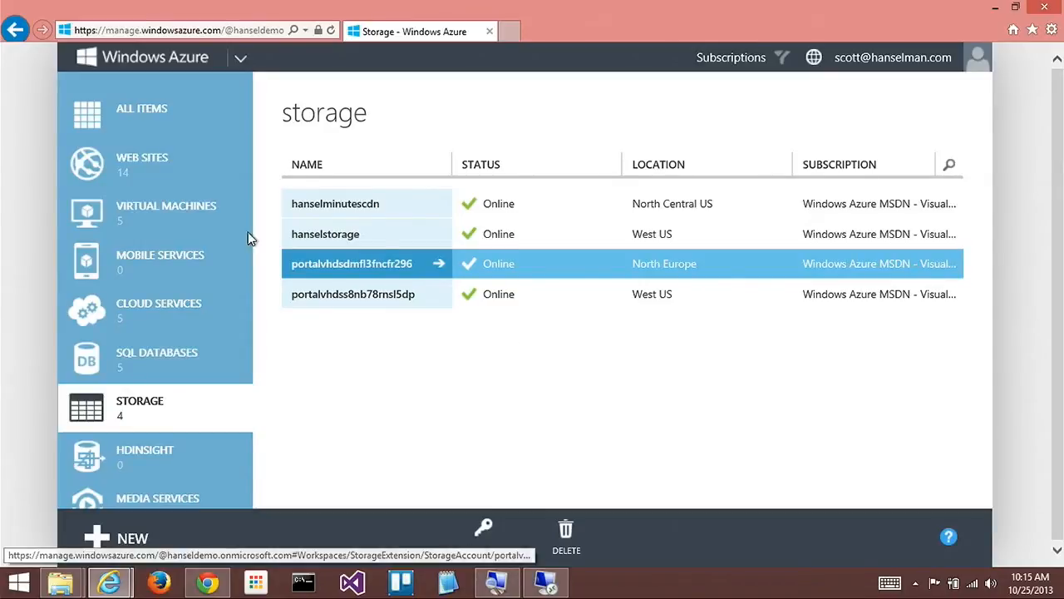
{"action": "left_click", "coordinate": [166, 212]}
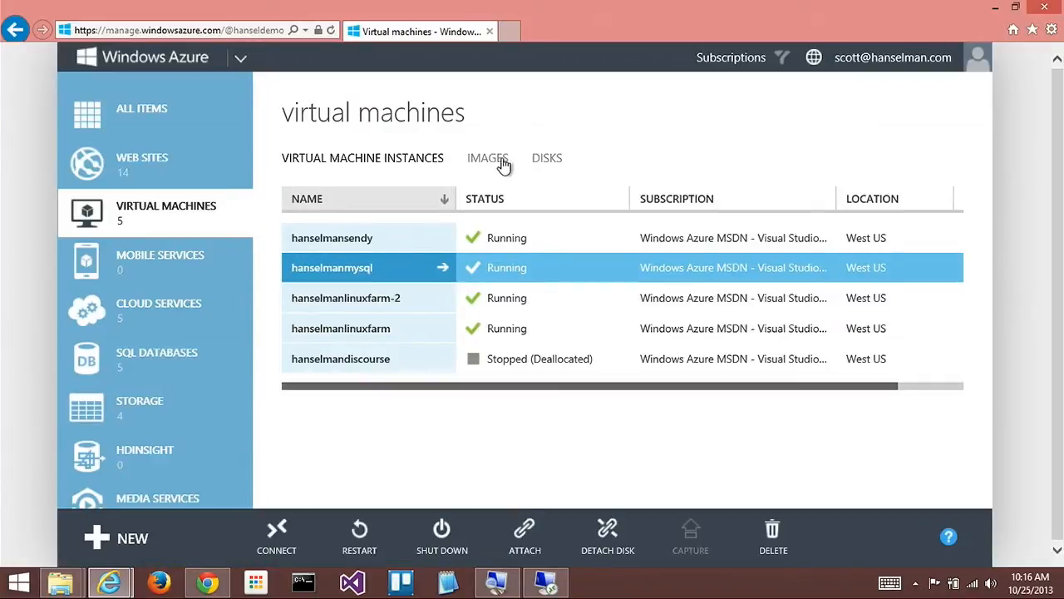
Step: Delete both superfancypants disks together with their associated VHDs
{"action": "left_click", "coordinate": [547, 158]}
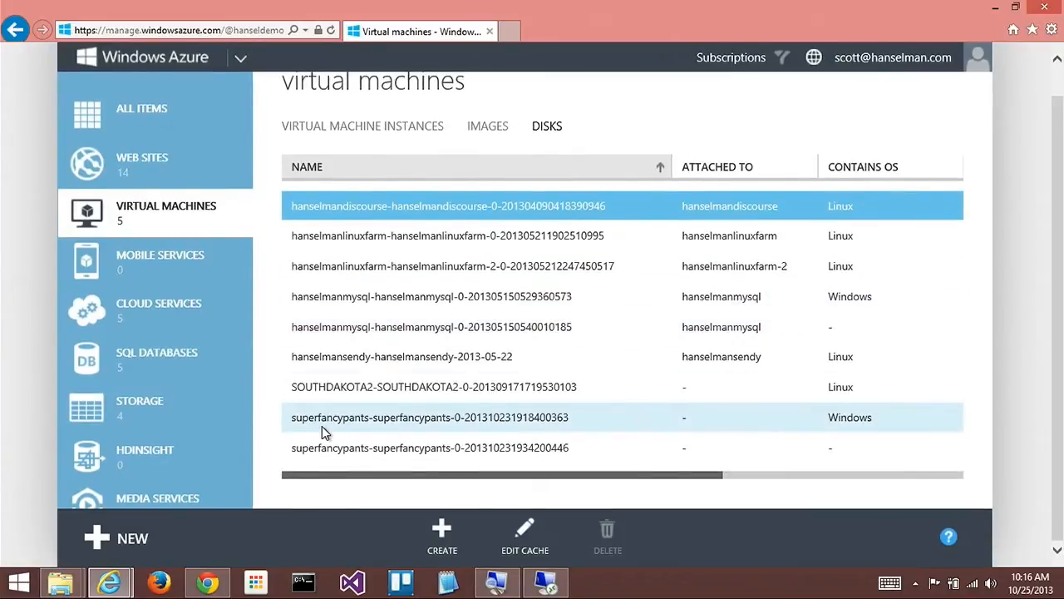
{"action": "left_click", "coordinate": [362, 126]}
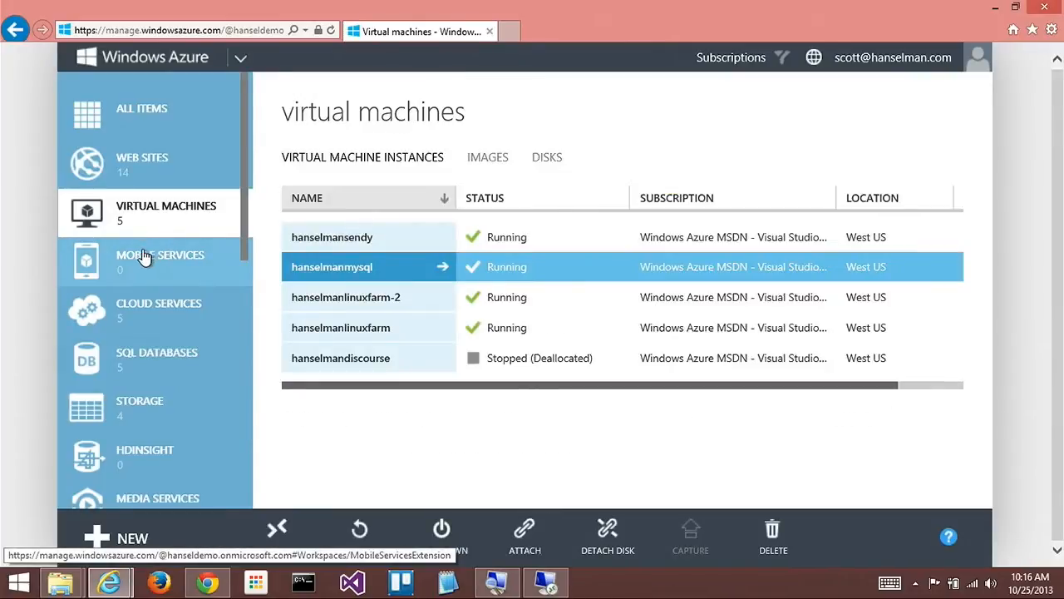
{"action": "mouse_move", "coordinate": [145, 256]}
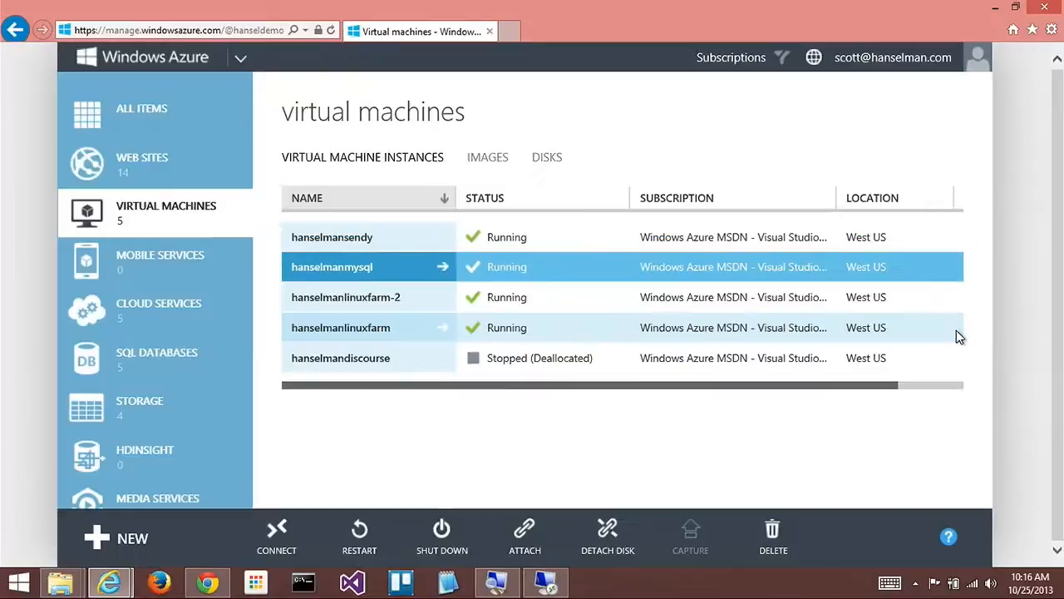
{"action": "left_click", "coordinate": [546, 158]}
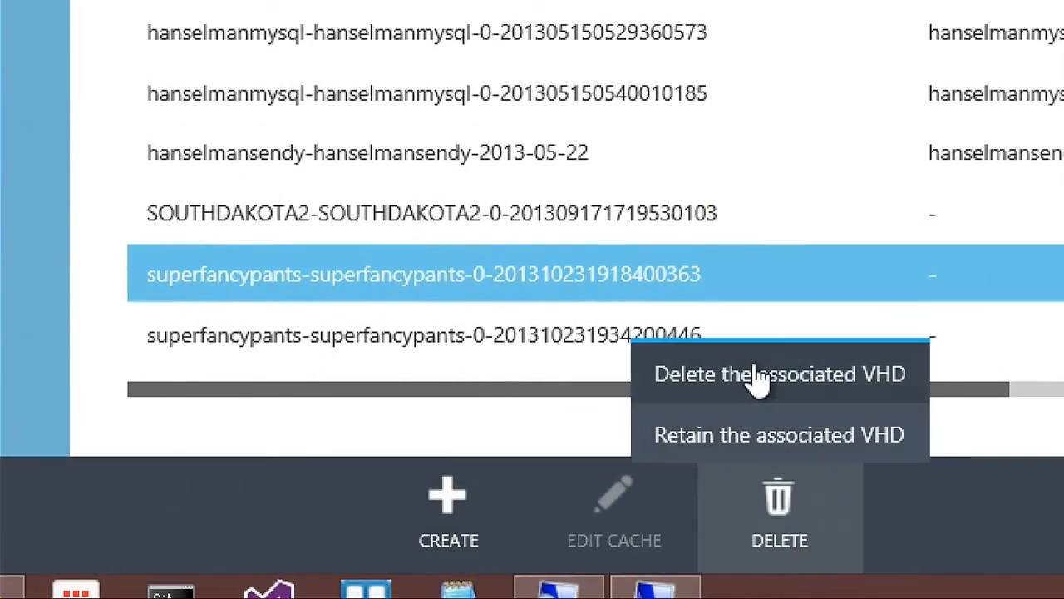
{"action": "left_click", "coordinate": [779, 373]}
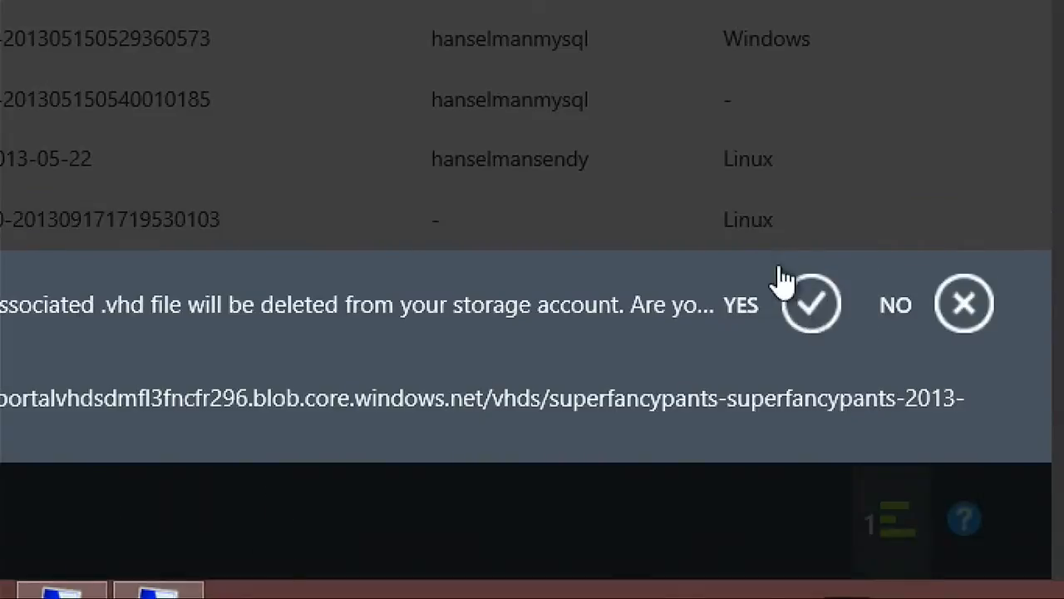
{"action": "left_click", "coordinate": [811, 304]}
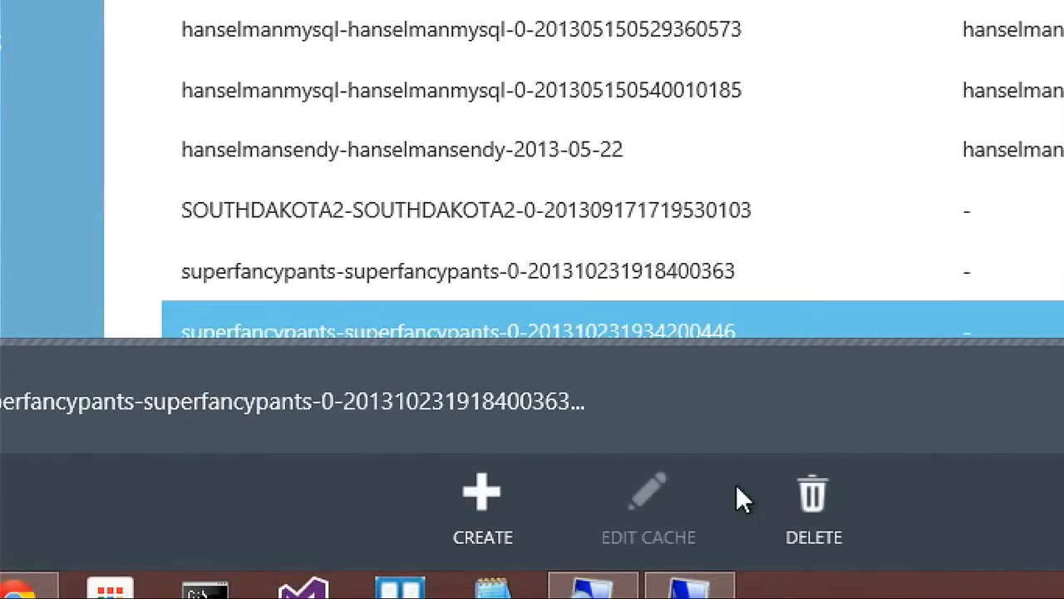
{"action": "left_click", "coordinate": [814, 508]}
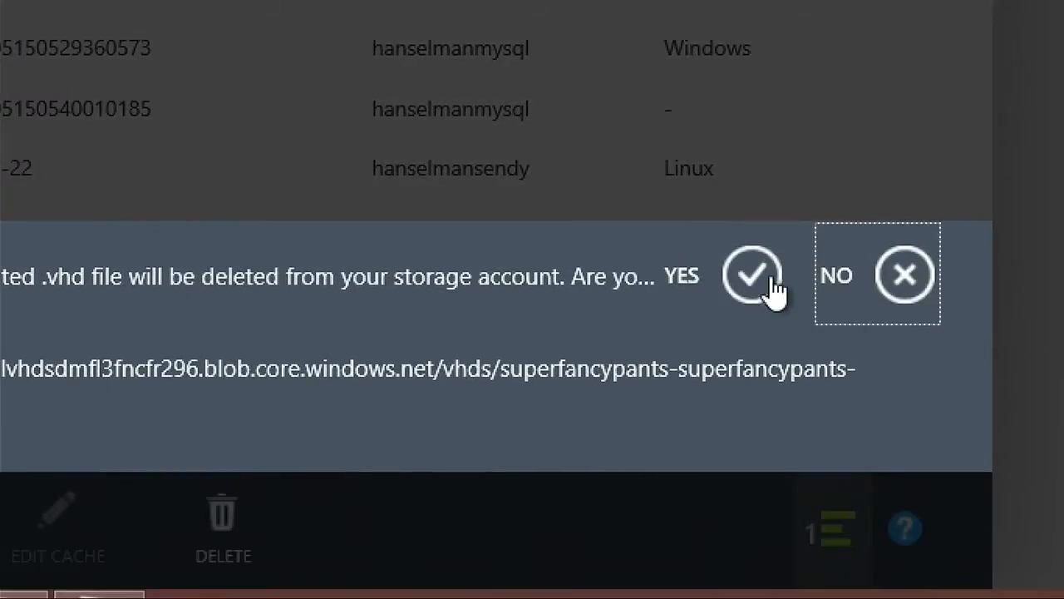
{"action": "left_click", "coordinate": [752, 274]}
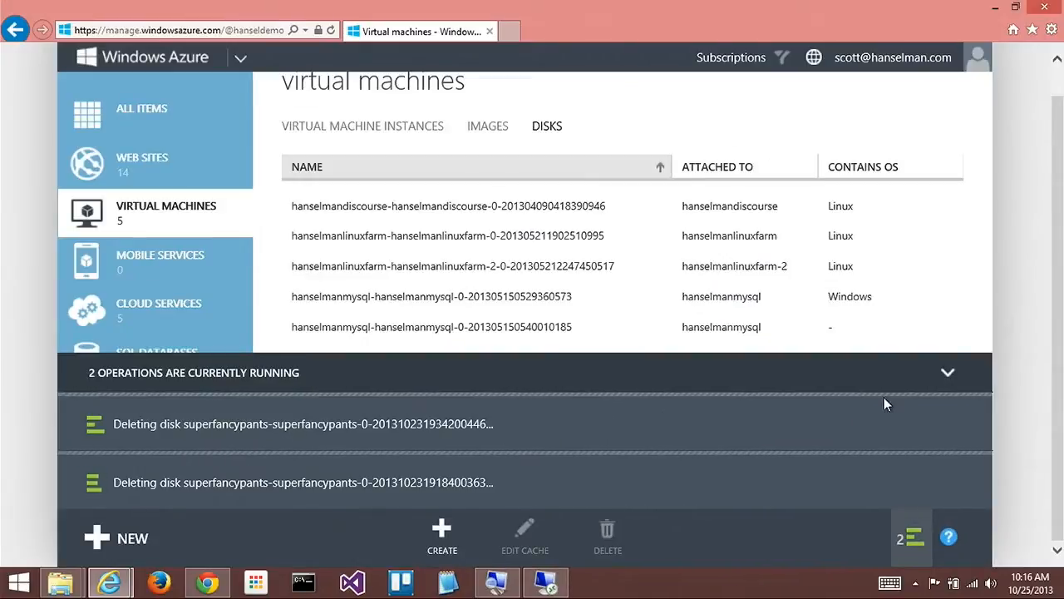
{"action": "left_click", "coordinate": [948, 372]}
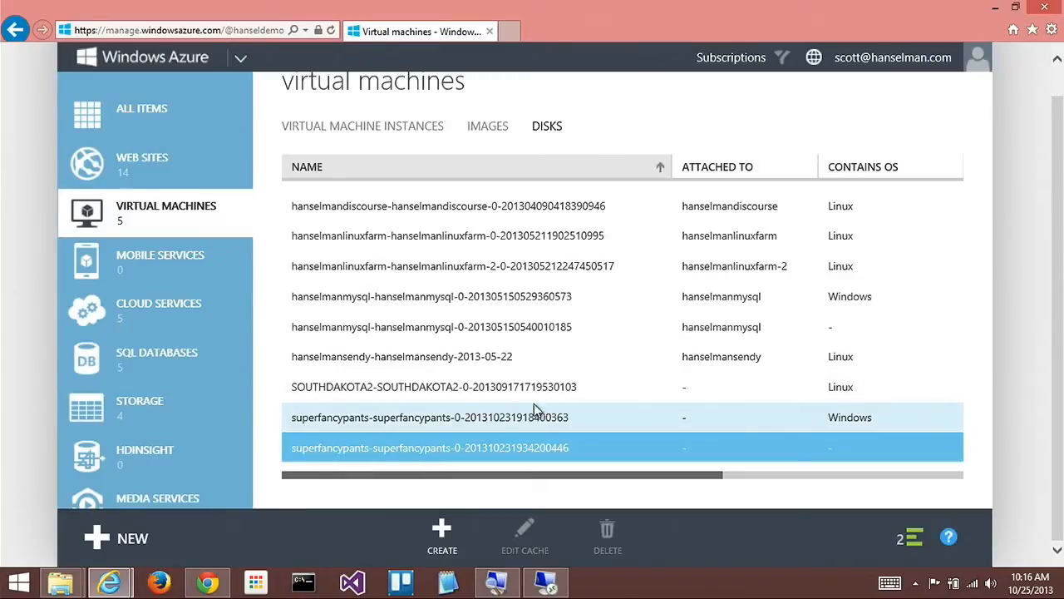
Step: Delete the SOUTHDAKOTA2 disk with its VHD and check deletion progress
{"action": "left_click", "coordinate": [608, 537]}
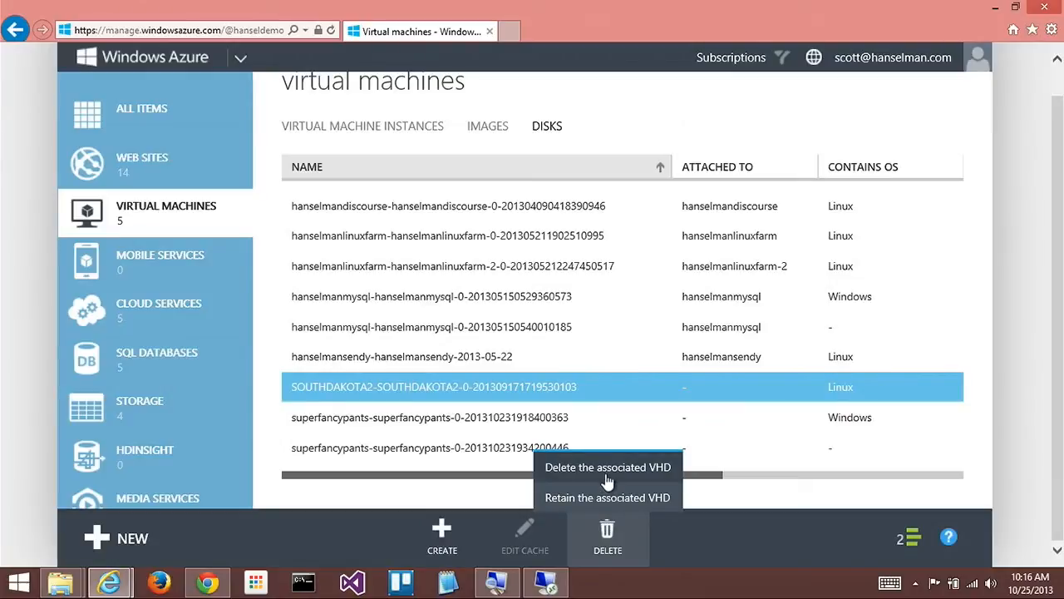
{"action": "left_click", "coordinate": [607, 466]}
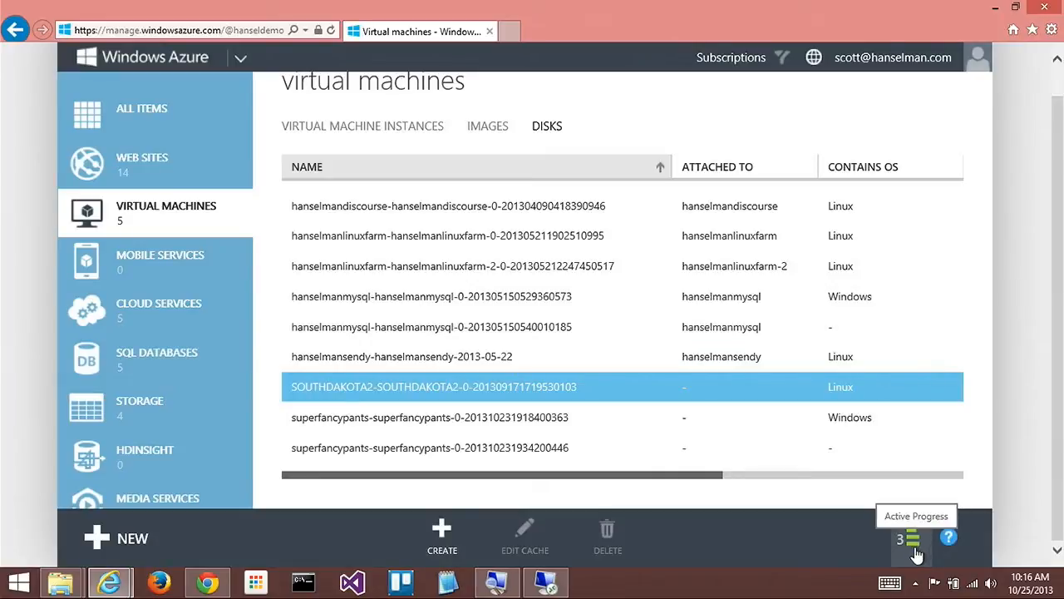
{"action": "left_click", "coordinate": [911, 539]}
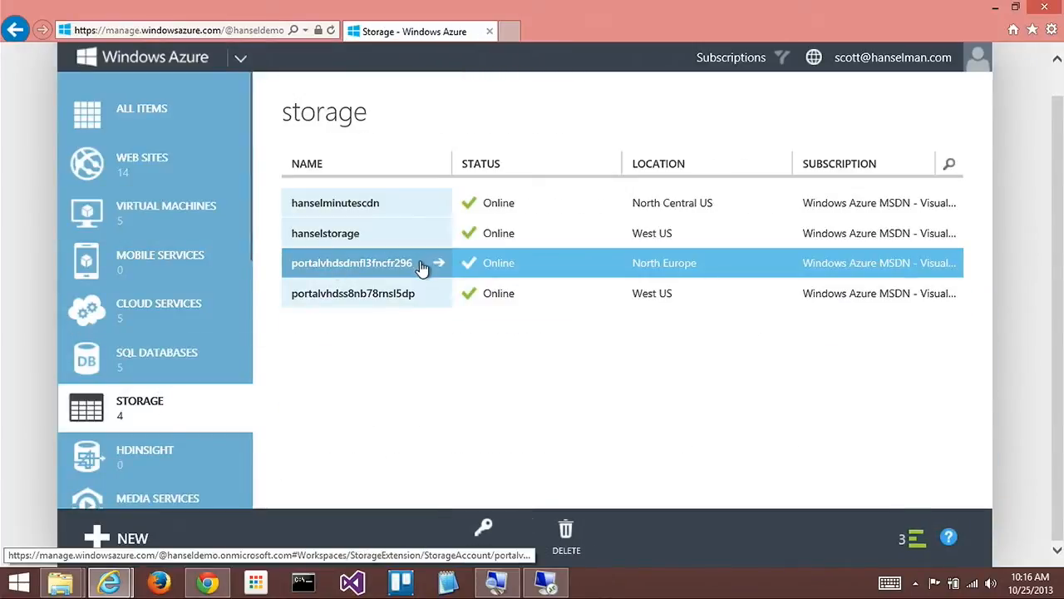
Step: Open the vhds blob container of storage account portalvhdss8nb78rnsl5dp
{"action": "left_click", "coordinate": [352, 292]}
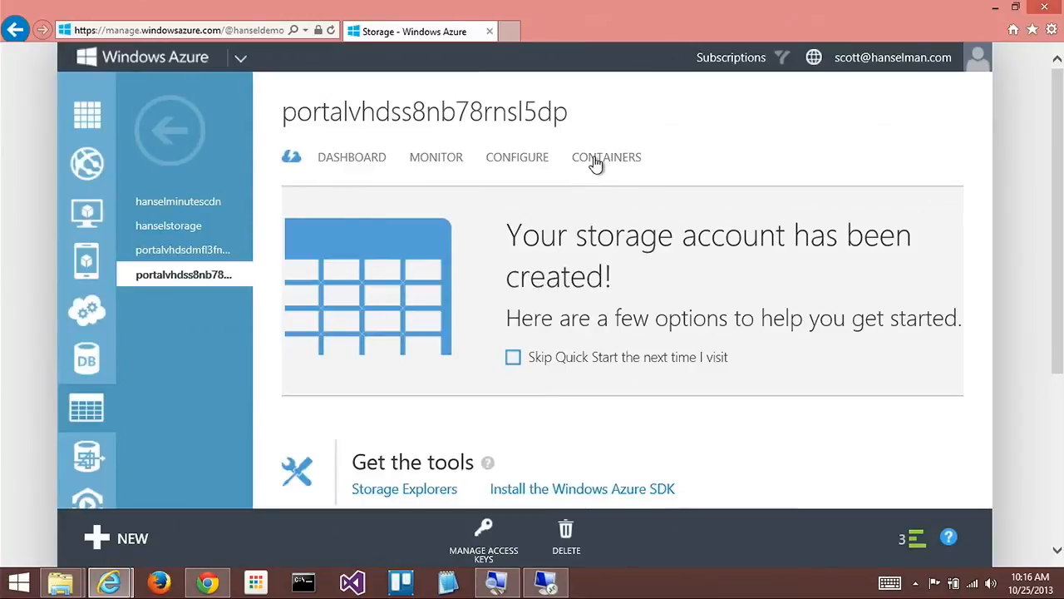
{"action": "left_click", "coordinate": [606, 157]}
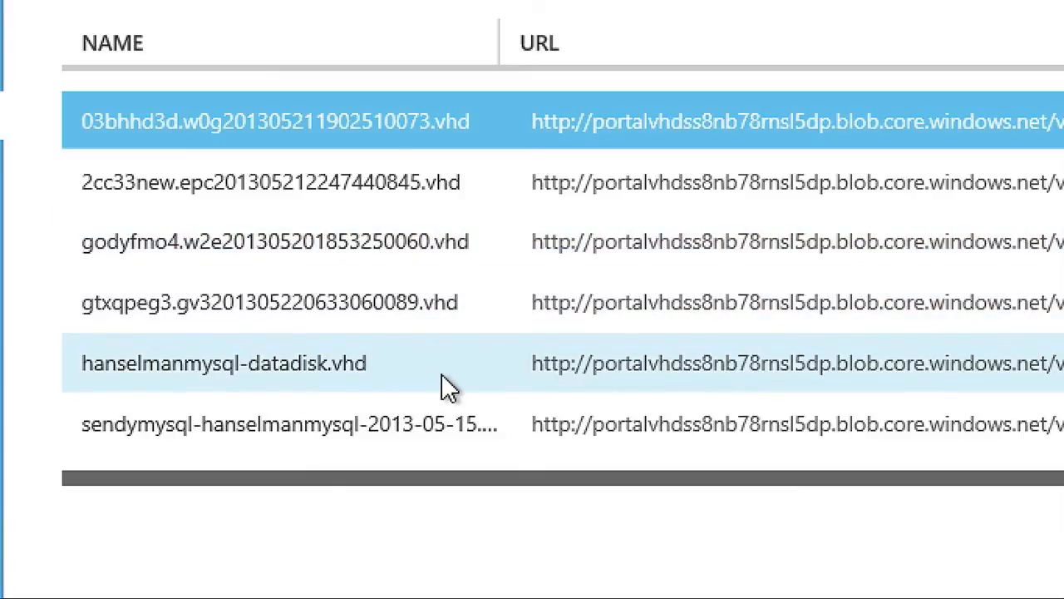
{"action": "mouse_move", "coordinate": [484, 385]}
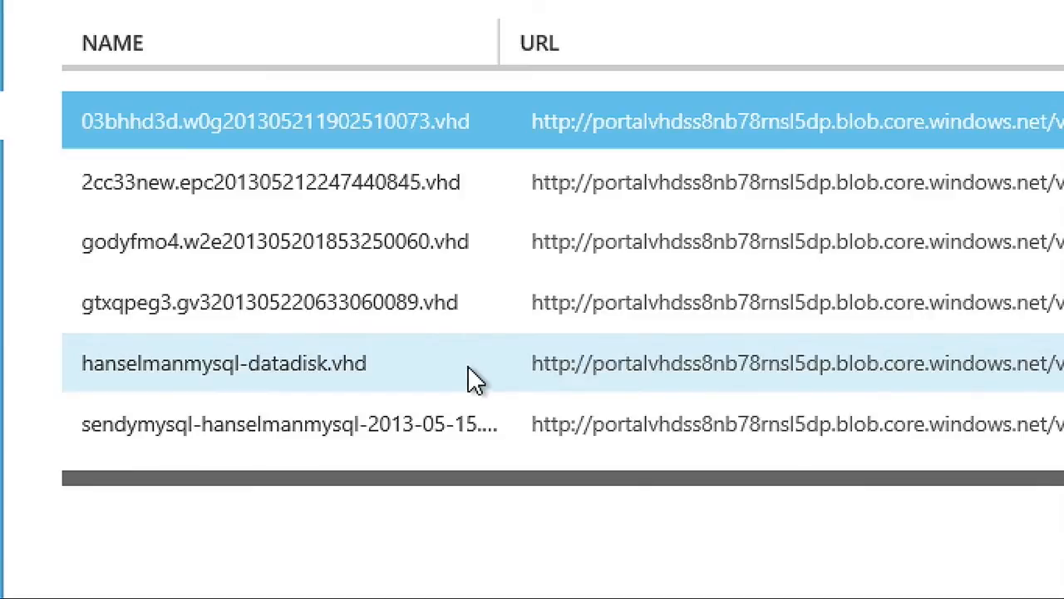
{"action": "scroll", "scroll_direction": "right", "scroll_amount": 3}
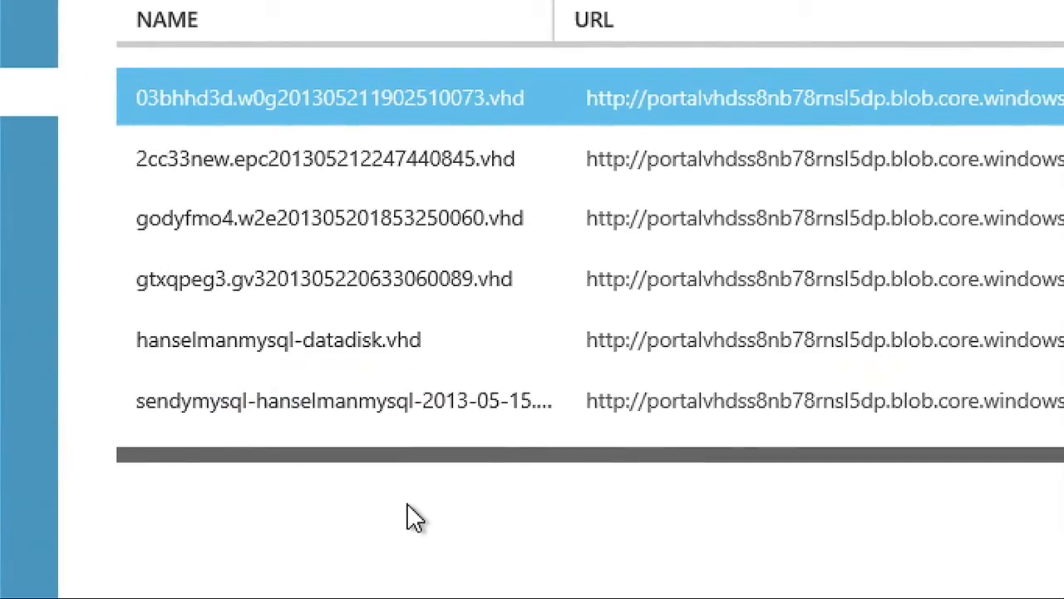
{"action": "scroll", "scroll_direction": "right", "scroll_amount": 3}
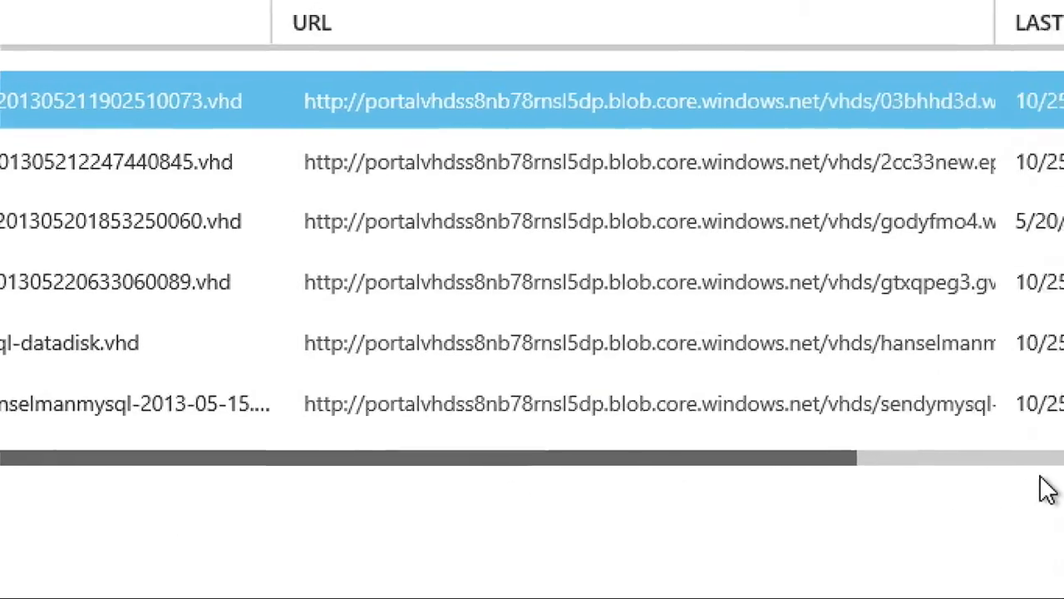
{"action": "scroll", "scroll_direction": "right", "scroll_amount": 3}
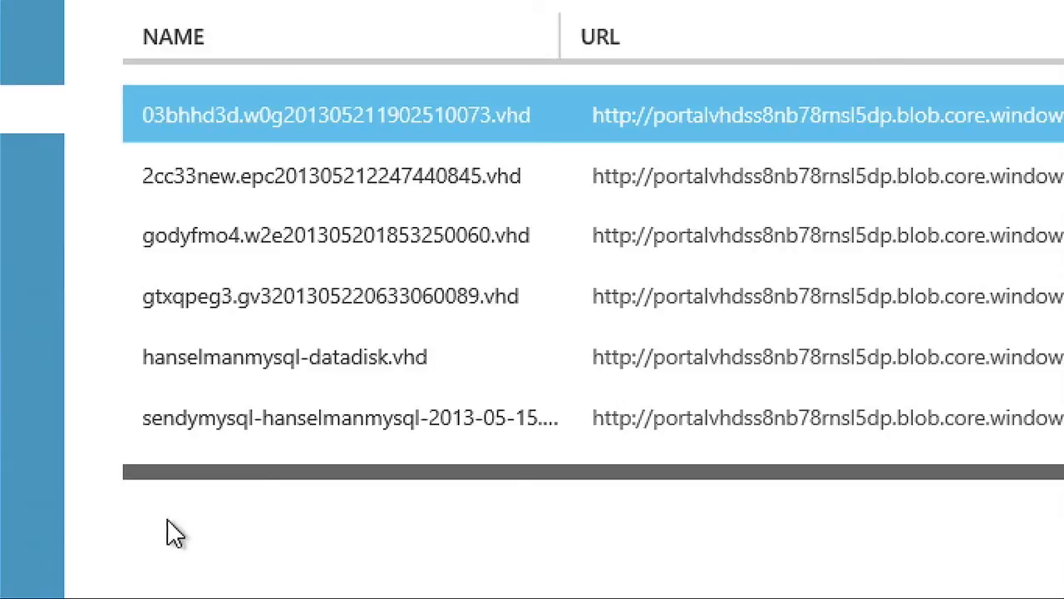
Step: Review the sendymysql, gtxqpeg3, 2cc33new and godyfmo4 VHD blobs
{"action": "left_click", "coordinate": [349, 417]}
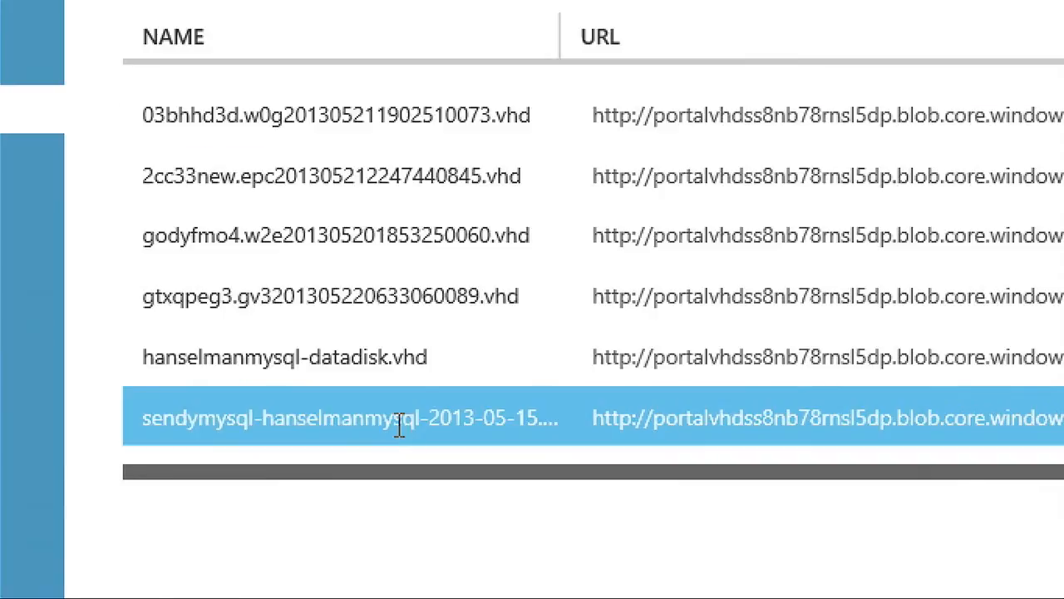
{"action": "mouse_move", "coordinate": [249, 466]}
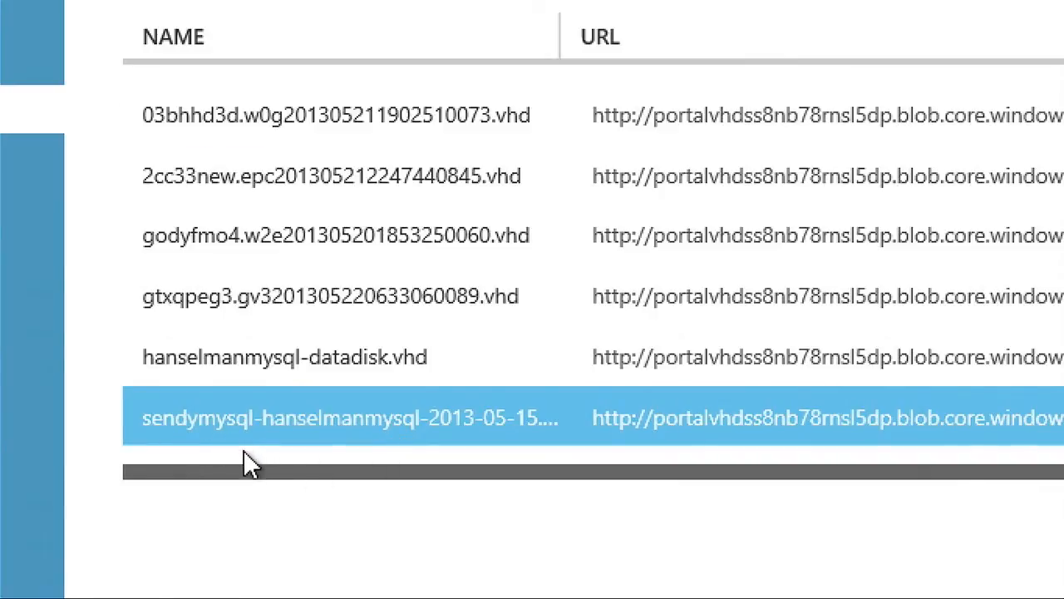
{"action": "mouse_move", "coordinate": [337, 545]}
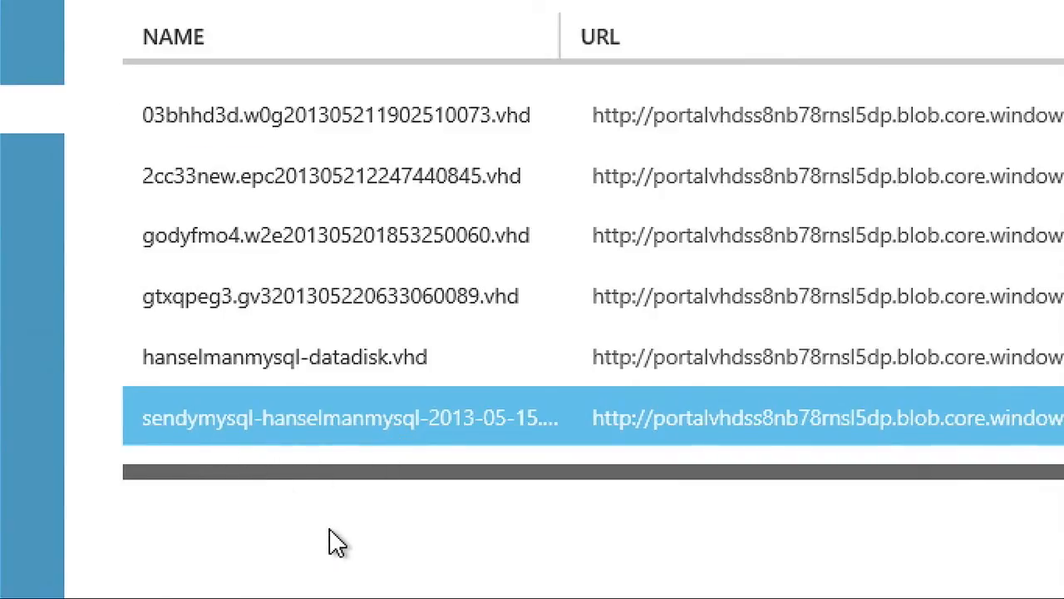
{"action": "mouse_move", "coordinate": [308, 524]}
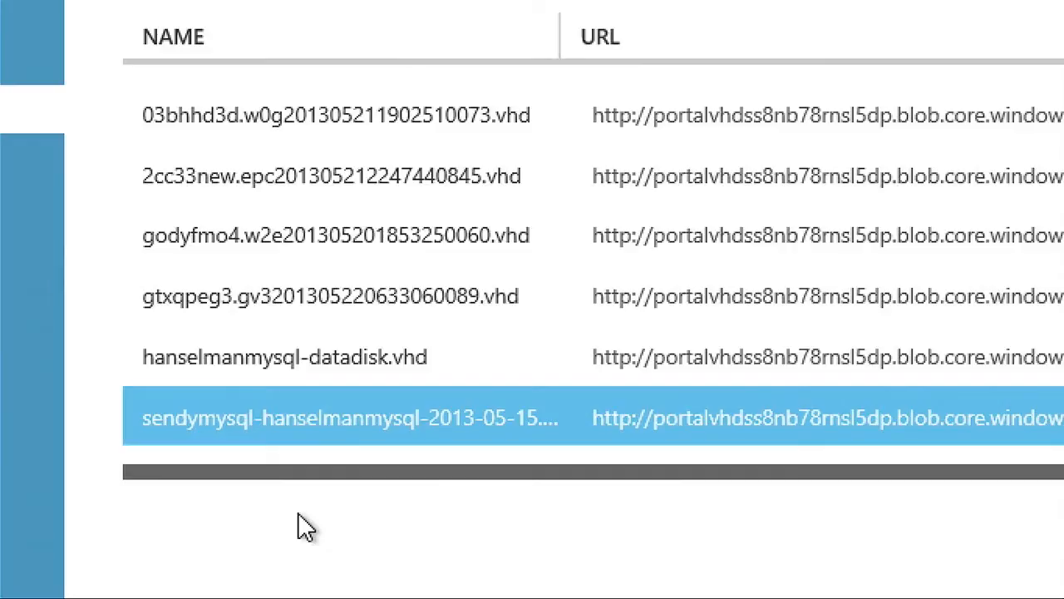
{"action": "mouse_move", "coordinate": [459, 507]}
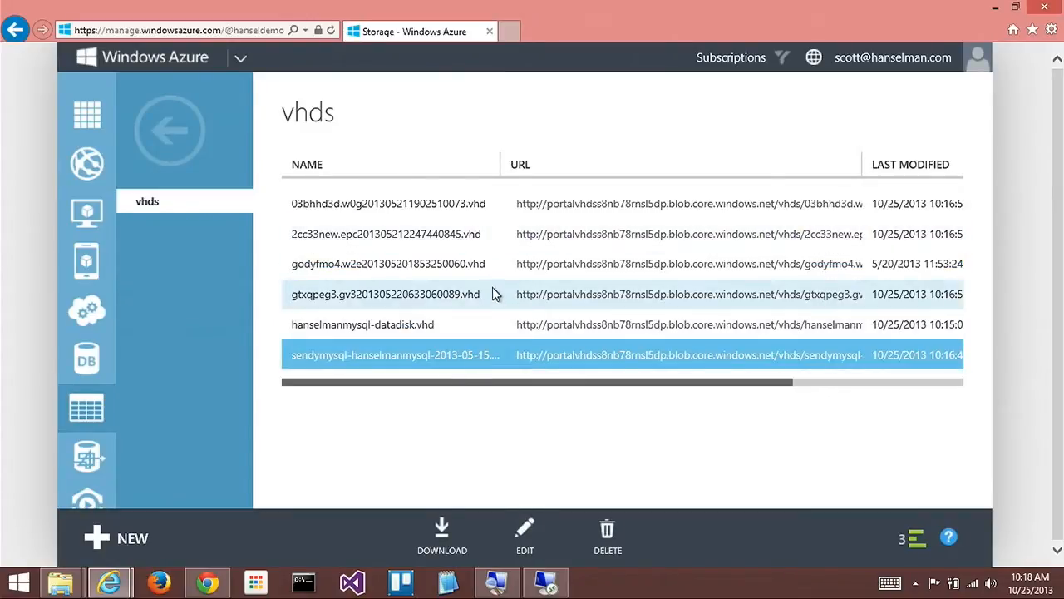
{"action": "left_click", "coordinate": [385, 294]}
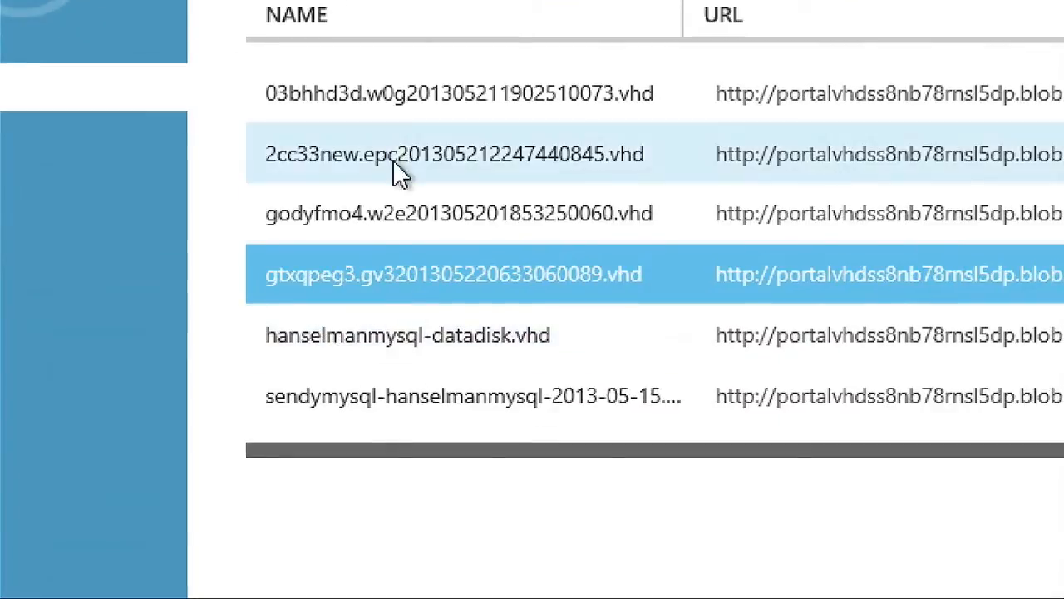
{"action": "left_click", "coordinate": [454, 154]}
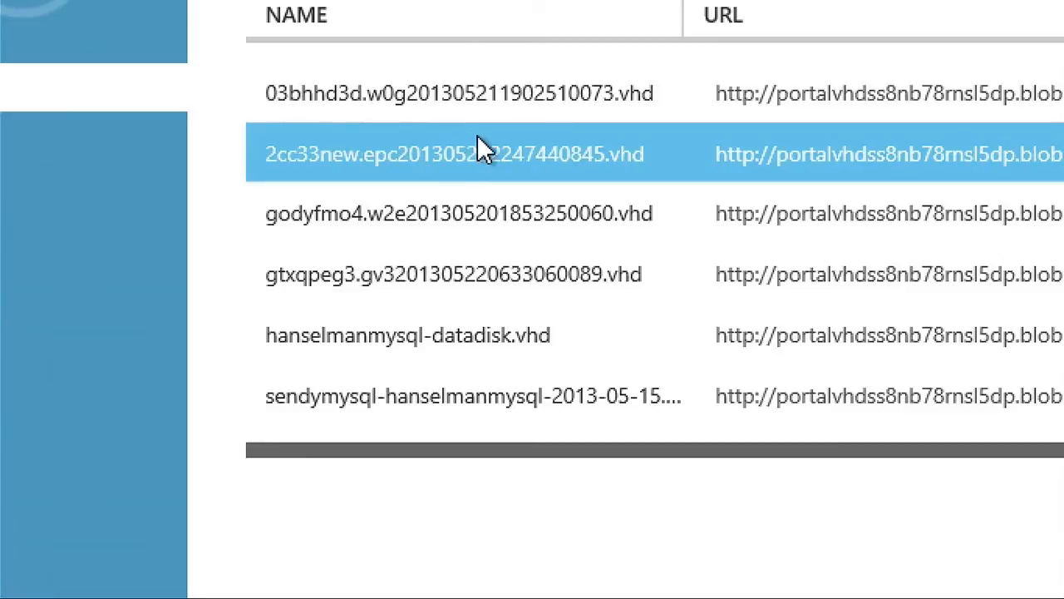
{"action": "scroll", "scroll_direction": "right", "scroll_amount": 3}
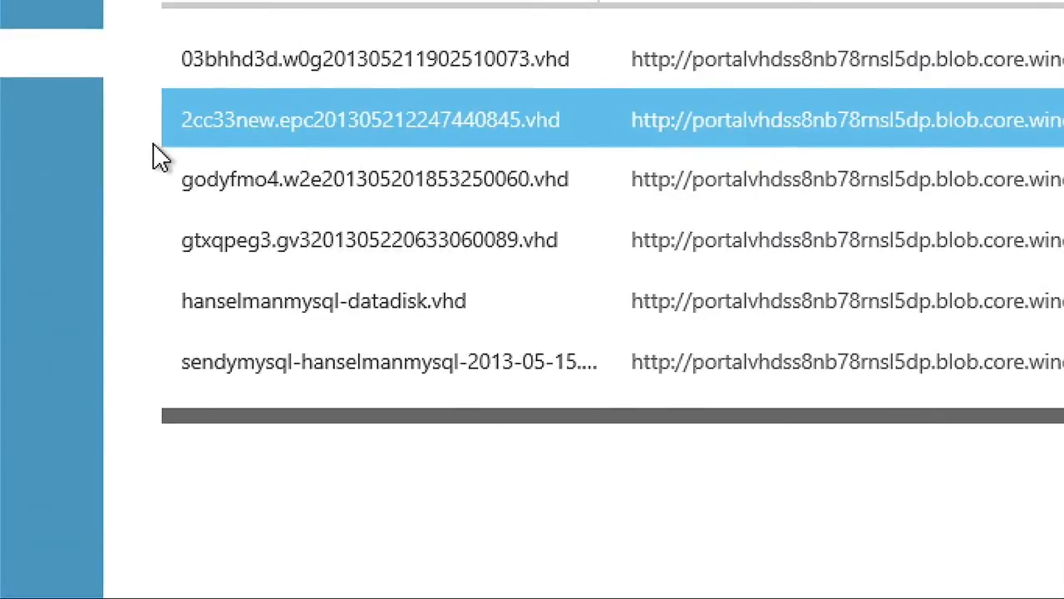
{"action": "left_click", "coordinate": [375, 178]}
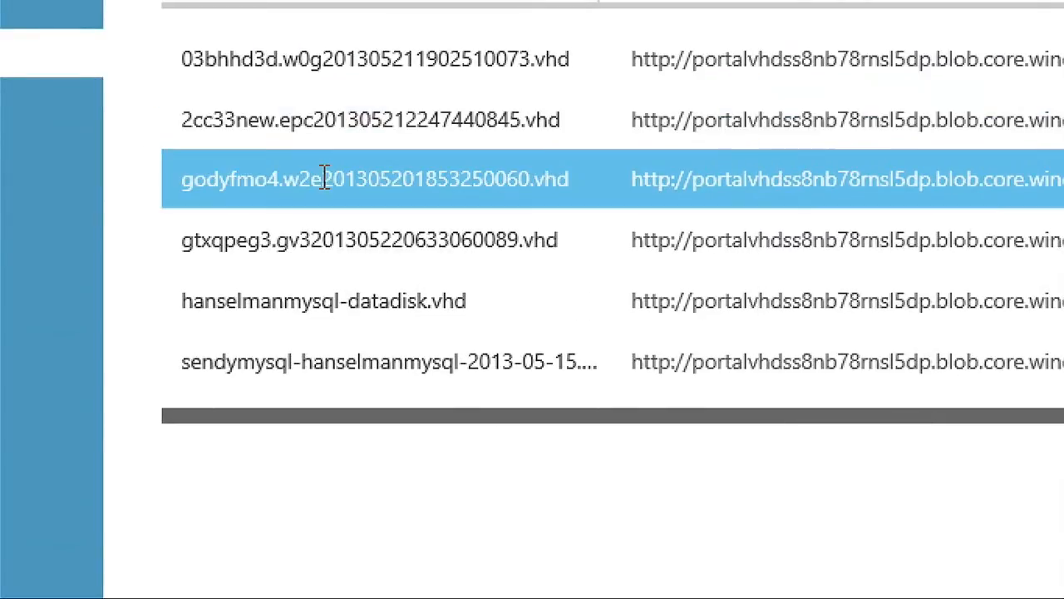
{"action": "scroll", "scroll_direction": "right", "scroll_amount": 3}
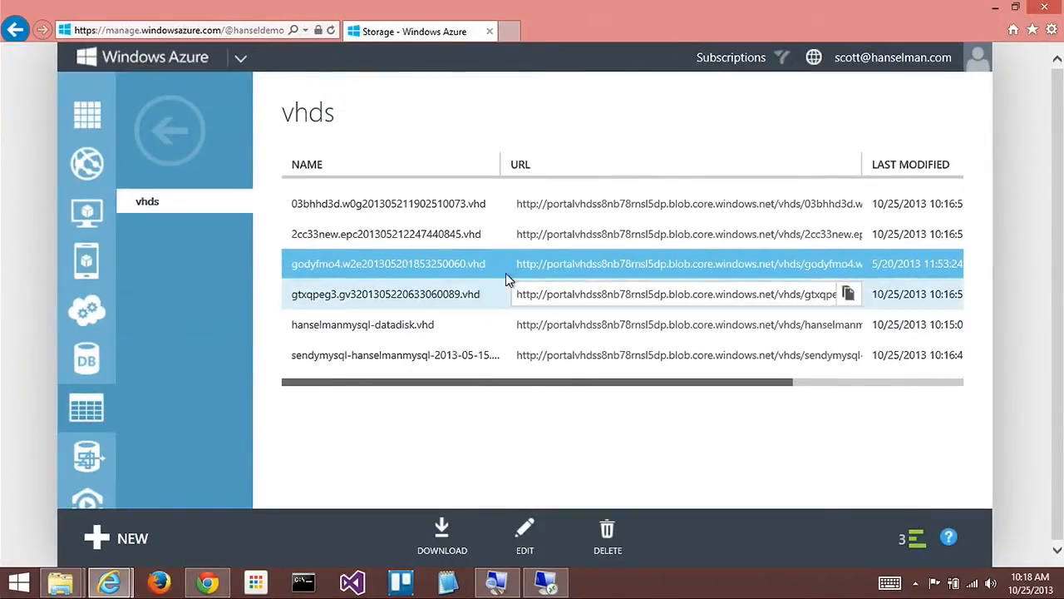
{"action": "mouse_move", "coordinate": [86, 164]}
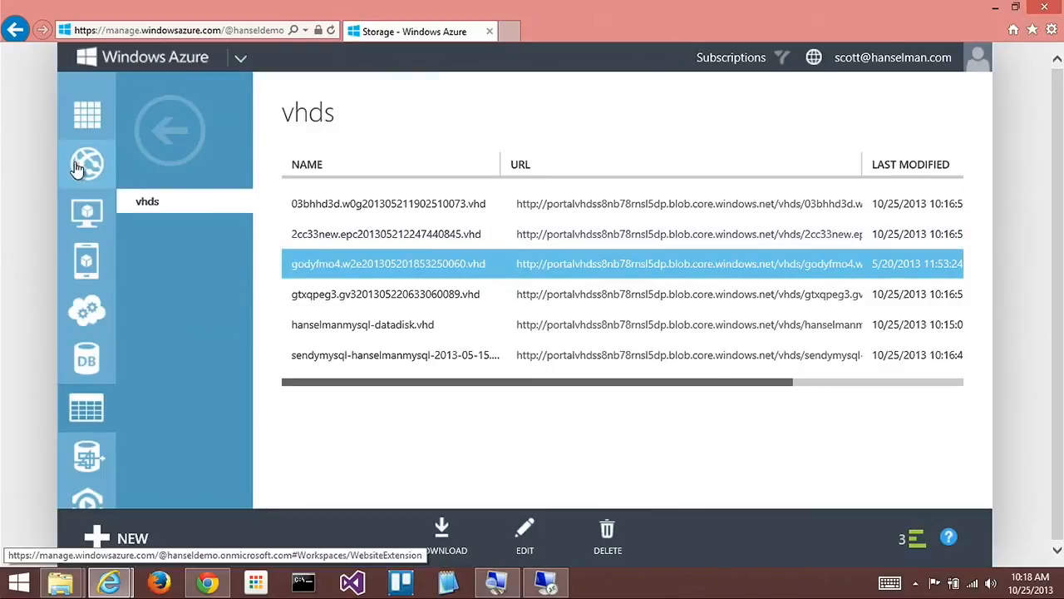
{"action": "left_click", "coordinate": [87, 212]}
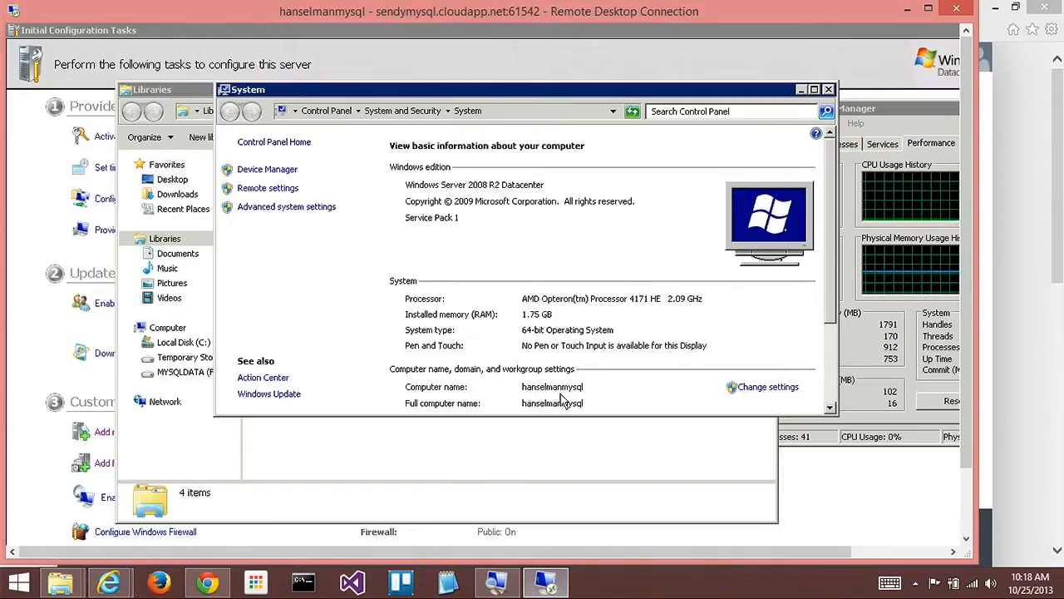
{"action": "mouse_move", "coordinate": [562, 402]}
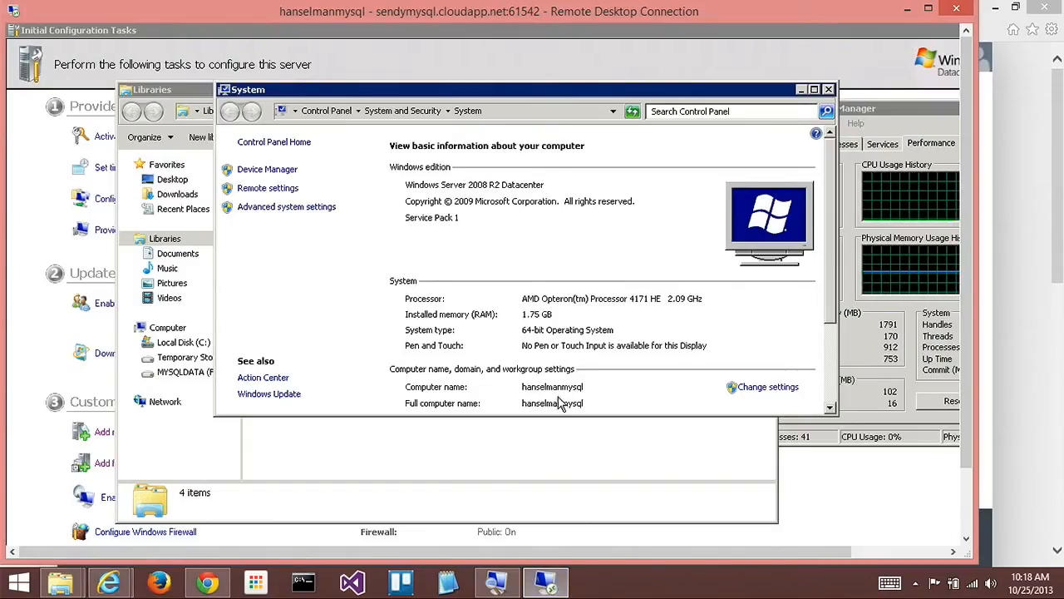
{"action": "mouse_move", "coordinate": [578, 370]}
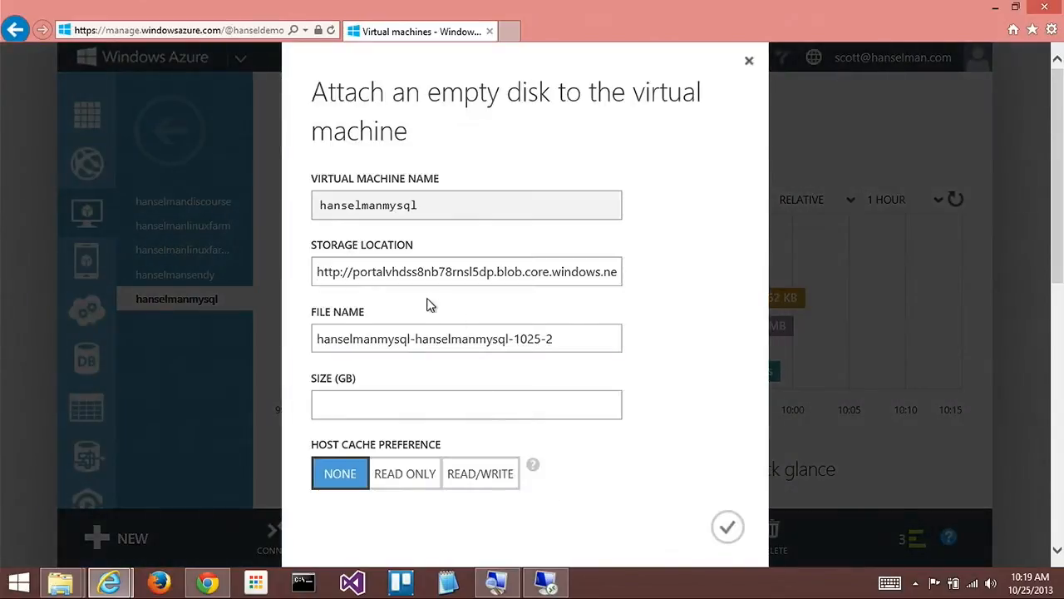
Step: Submit a 2 GB empty disk attachment to hanselmanmysql with host cache None
{"action": "type", "text": "2"}
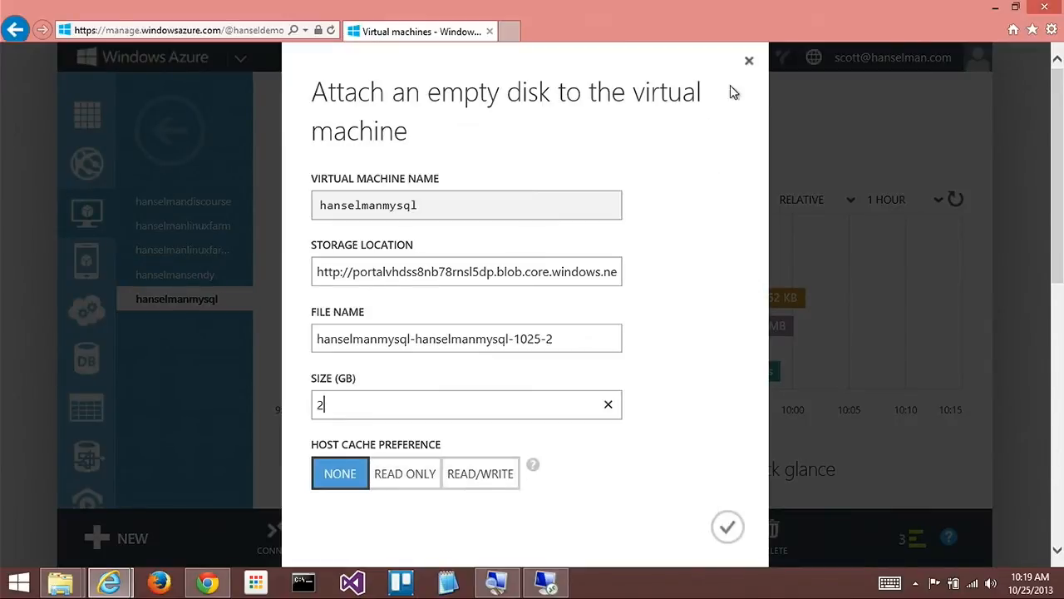
{"action": "mouse_move", "coordinate": [747, 63]}
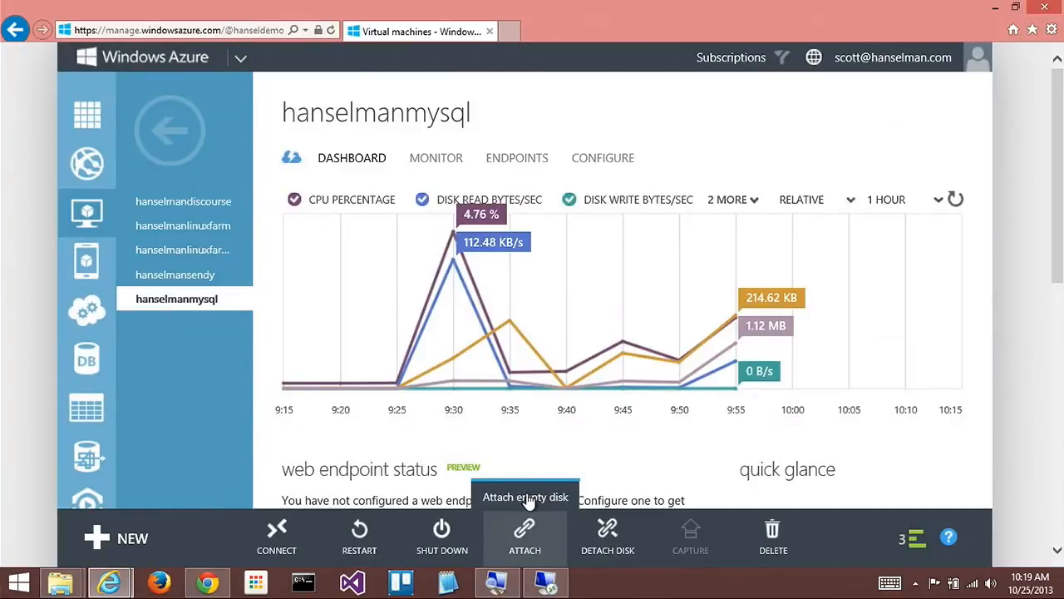
{"action": "left_click", "coordinate": [525, 537]}
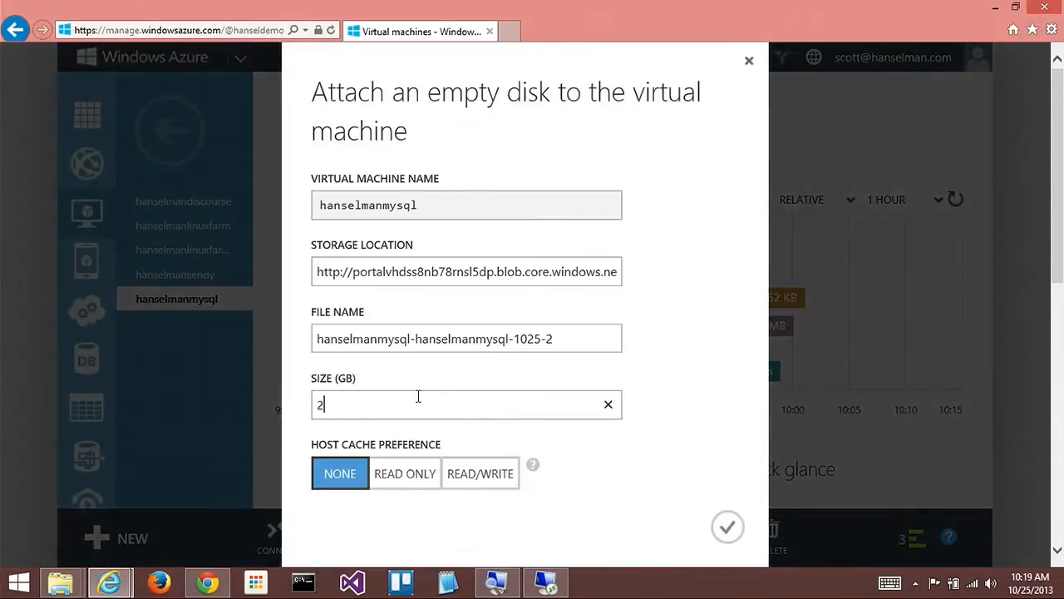
{"action": "left_click", "coordinate": [728, 526]}
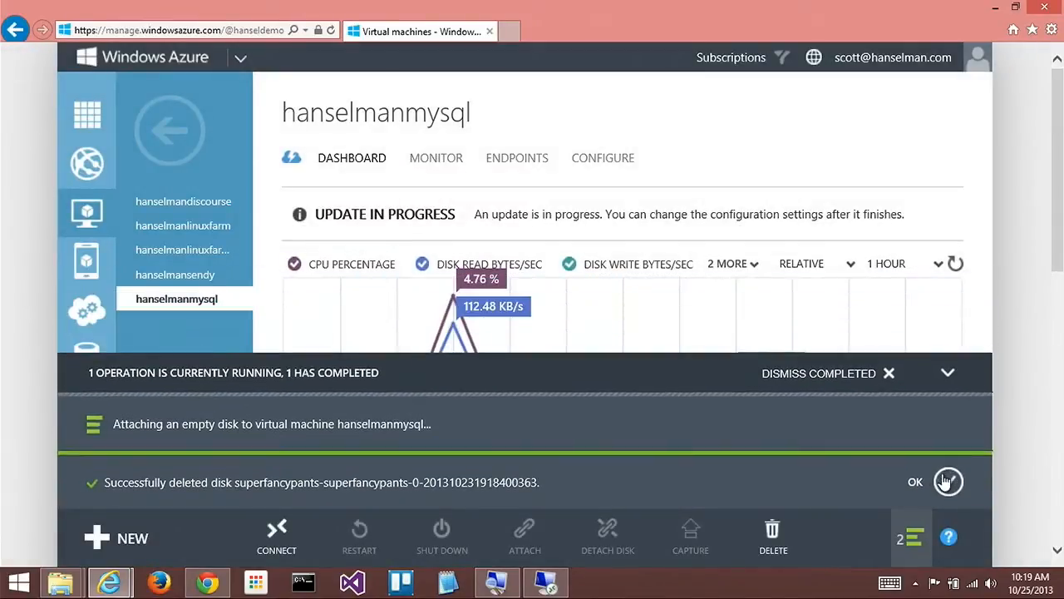
Step: Dismiss the disk deletion notice and monitor the empty-disk attachment progress
{"action": "left_click", "coordinate": [914, 481]}
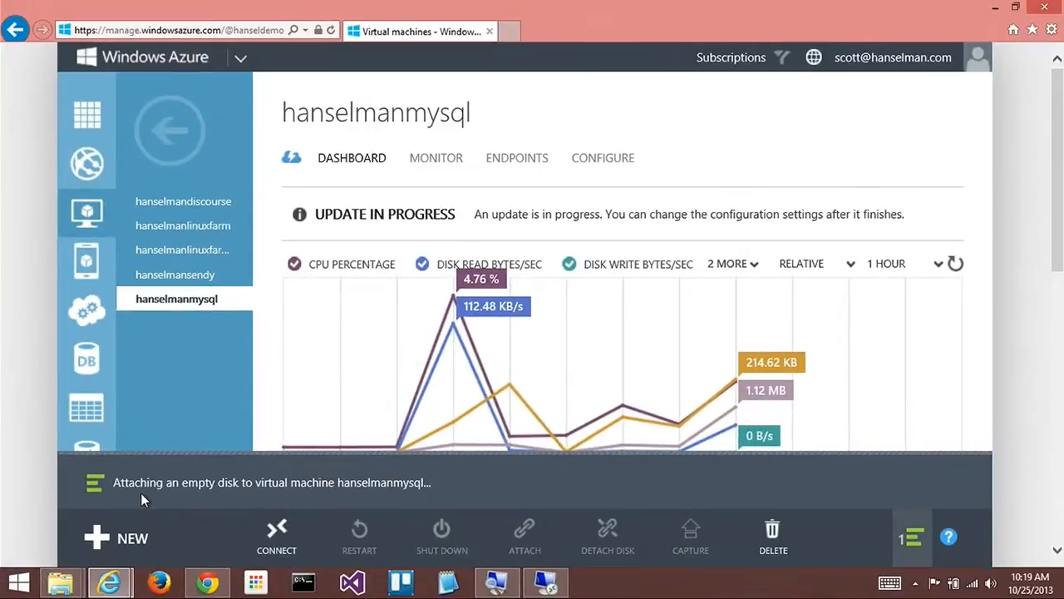
{"action": "mouse_move", "coordinate": [512, 544]}
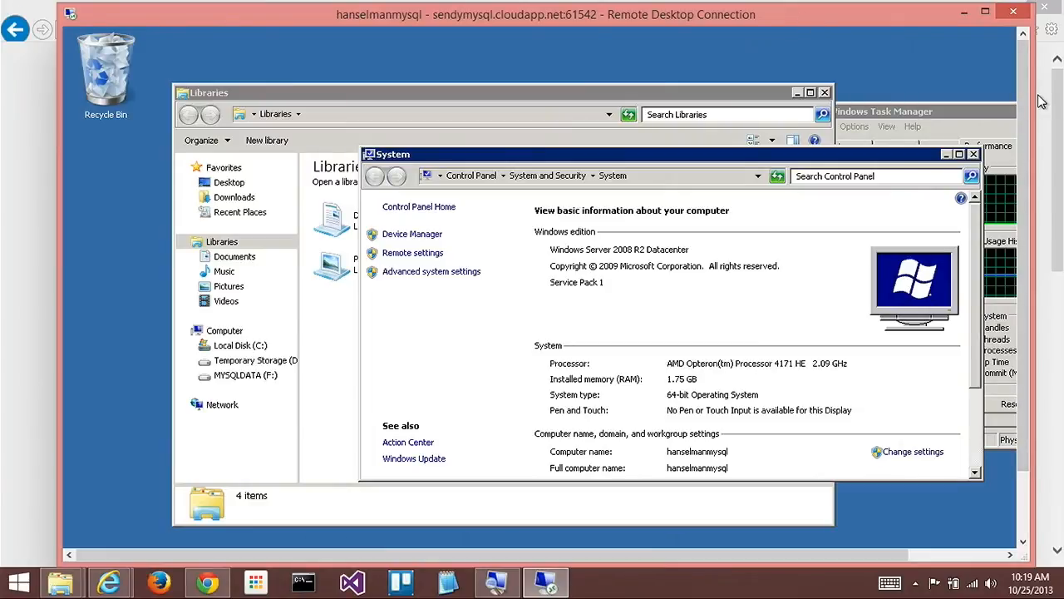
{"action": "mouse_move", "coordinate": [996, 116]}
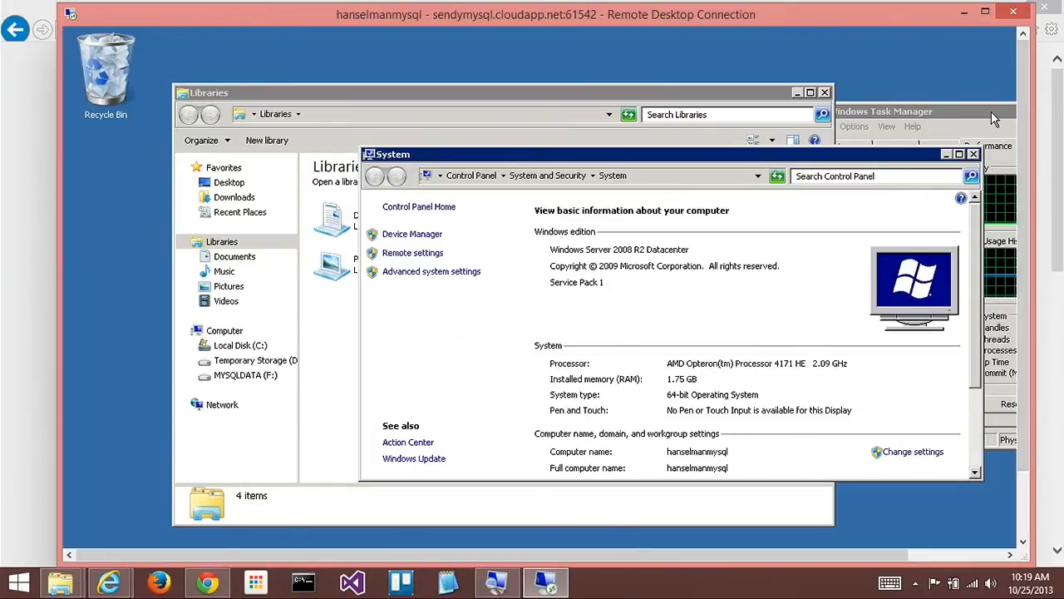
{"action": "mouse_move", "coordinate": [1051, 108]}
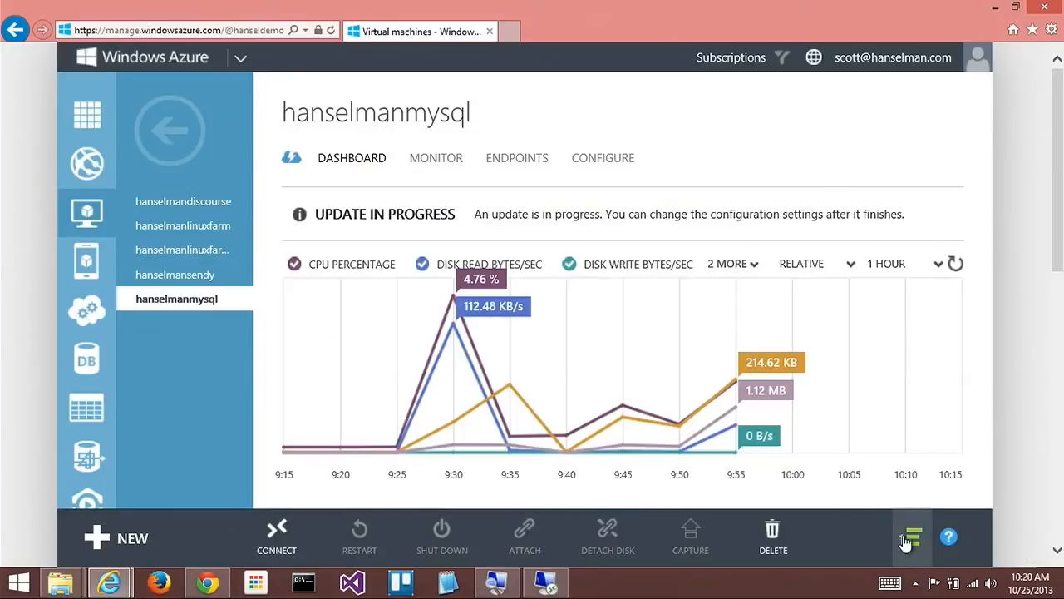
{"action": "left_click", "coordinate": [525, 537]}
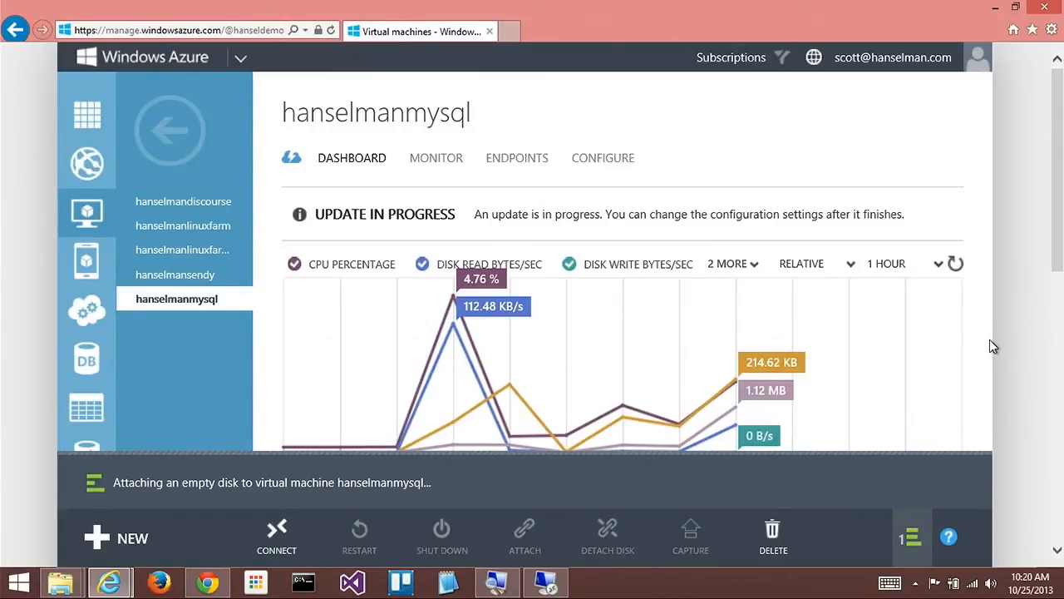
{"action": "mouse_move", "coordinate": [763, 342]}
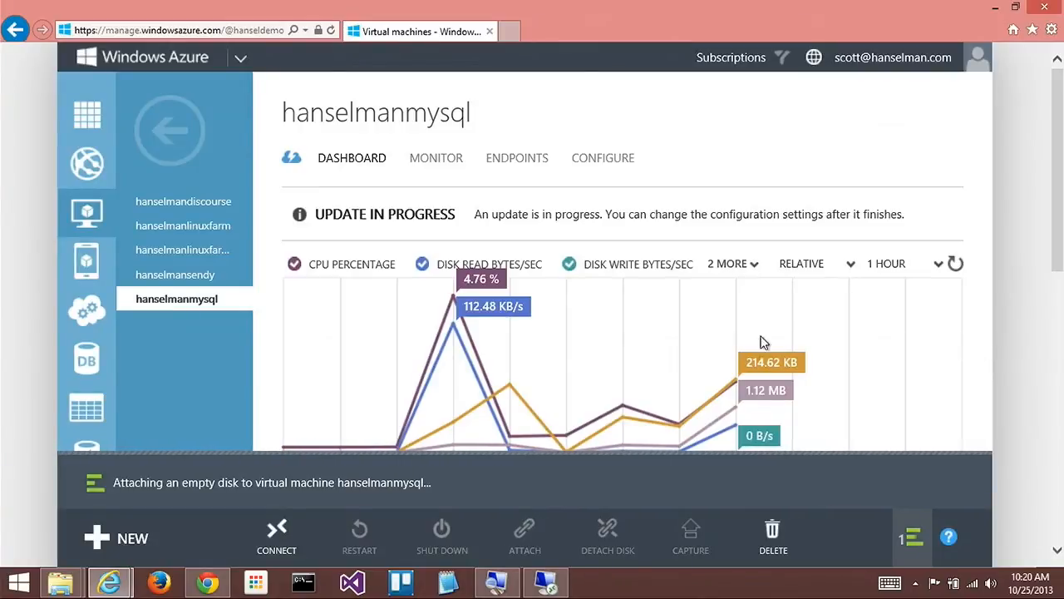
{"action": "mouse_move", "coordinate": [665, 405]}
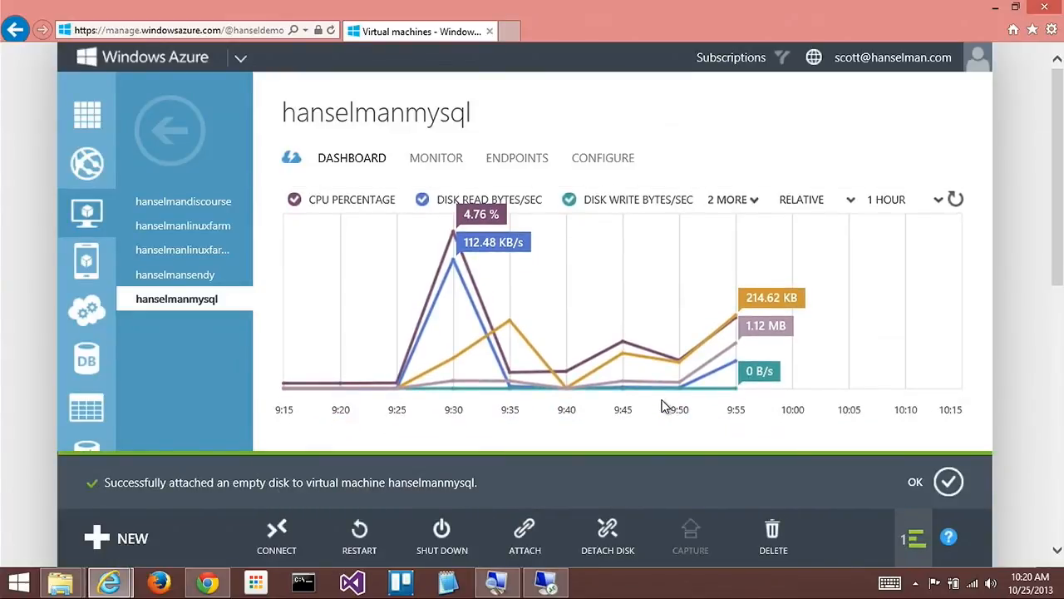
{"action": "mouse_move", "coordinate": [740, 420]}
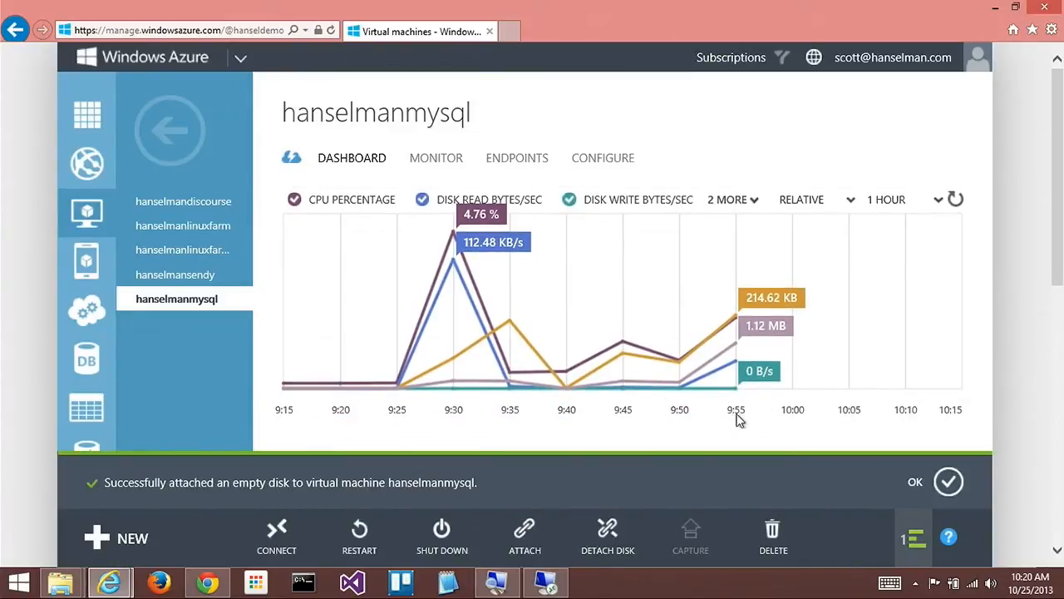
Step: Clear the disk-attached success notice and view the remote machine's three hard drives
{"action": "left_click", "coordinate": [915, 482]}
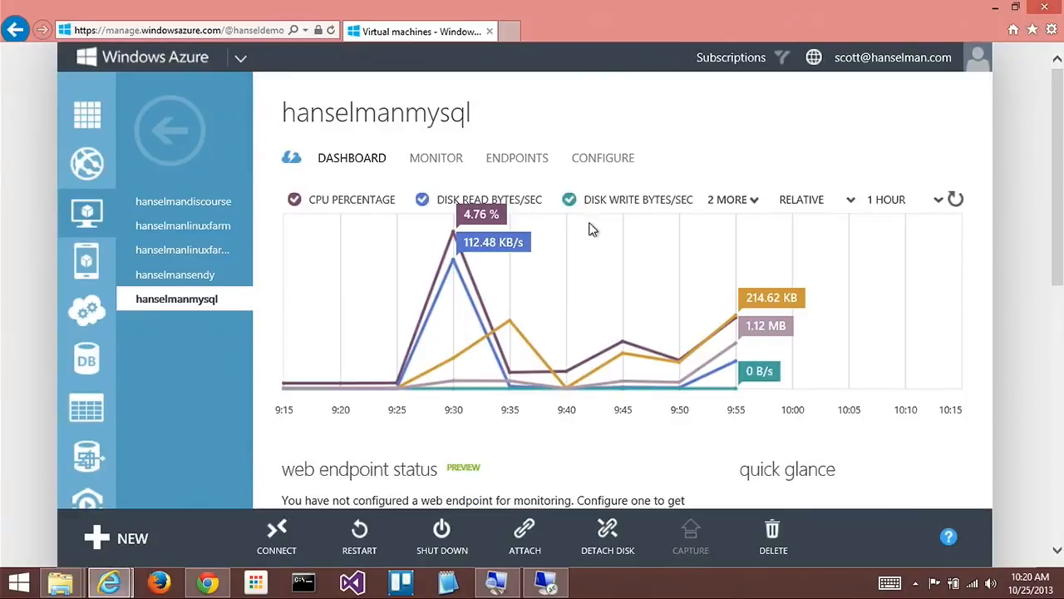
{"action": "scroll", "scroll_direction": "down", "scroll_amount": 3}
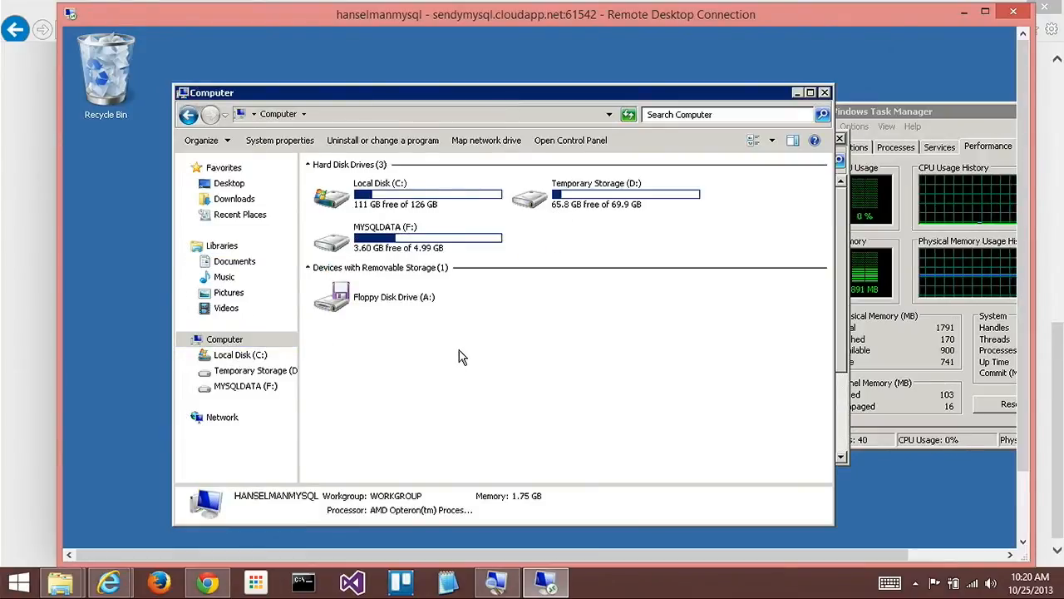
{"action": "mouse_move", "coordinate": [489, 295]}
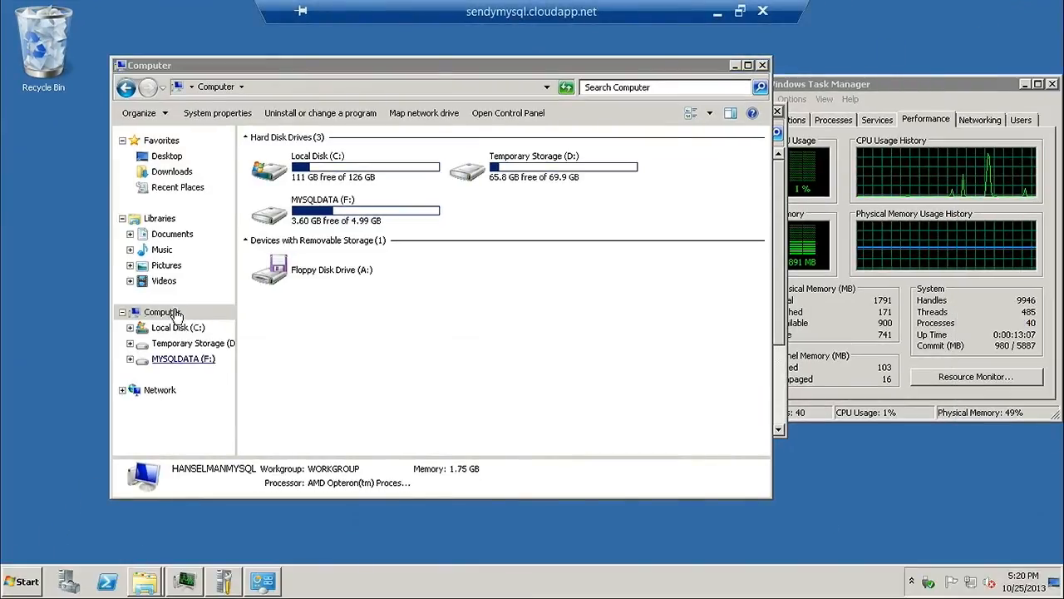
Step: Select Computer in the remote Explorer to reach the Initialize Disk 3 prompt
{"action": "left_click", "coordinate": [163, 312]}
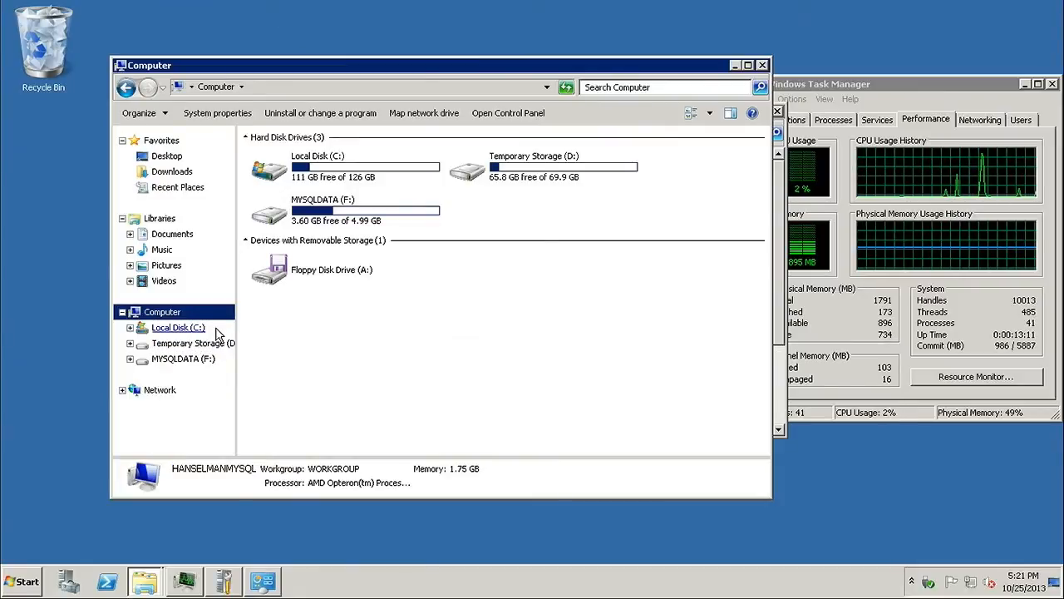
{"action": "left_click", "coordinate": [162, 311]}
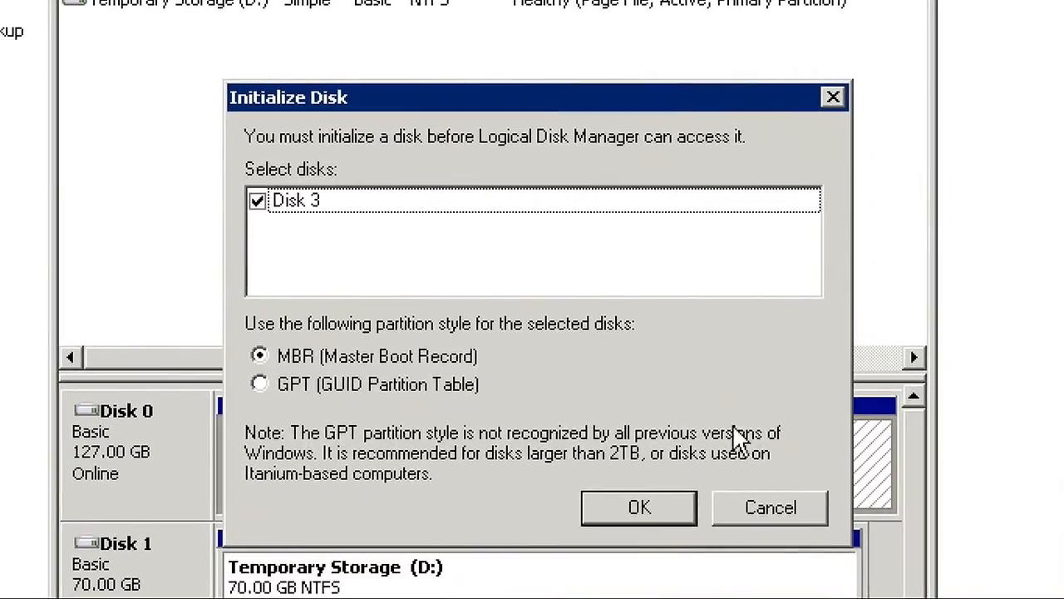
Step: Initialize Disk 3 with the MBR partition style
{"action": "left_click", "coordinate": [638, 507]}
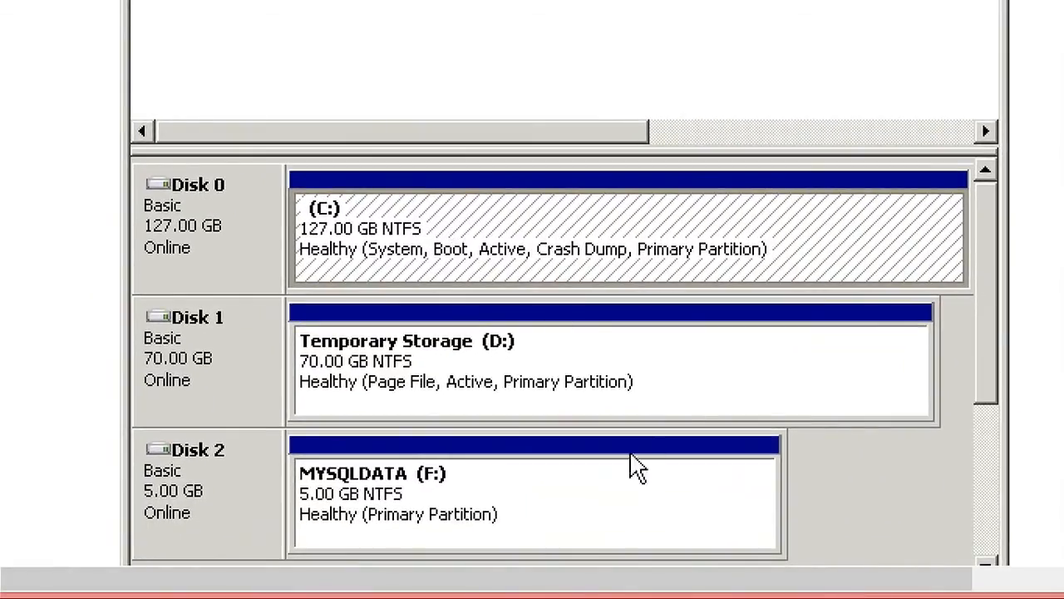
{"action": "scroll", "scroll_direction": "down", "scroll_amount": 3}
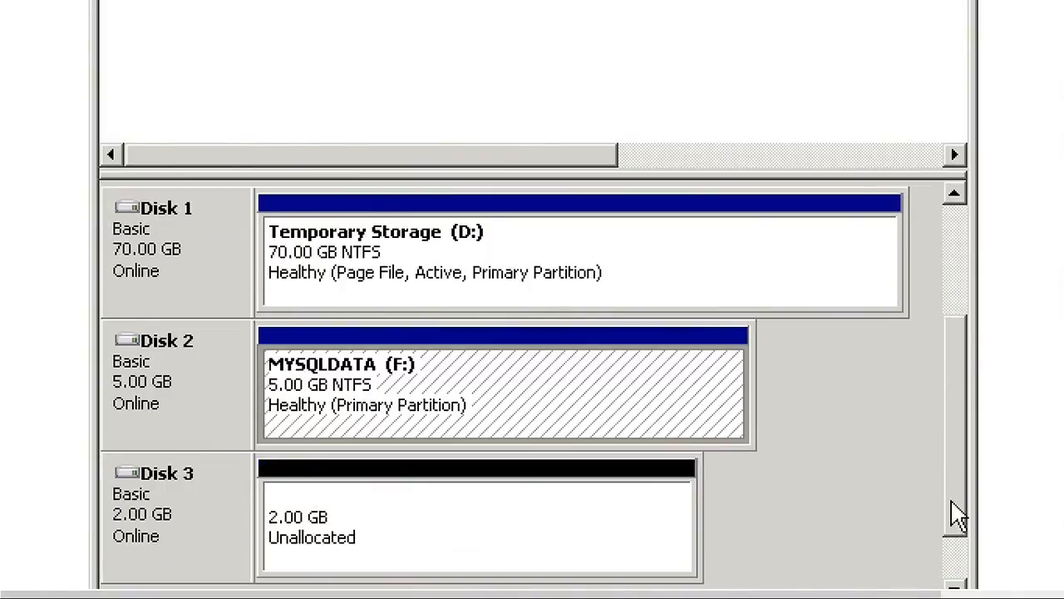
{"action": "scroll", "scroll_direction": "down", "scroll_amount": 3}
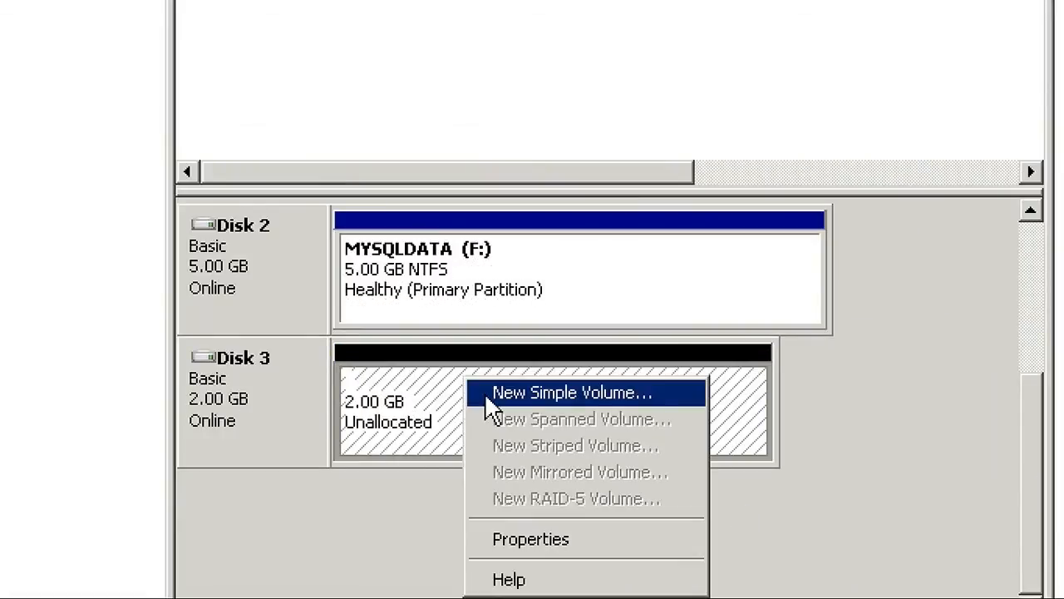
Step: Create a 2 GB NTFS simple volume on Disk 3 with drive letter S
{"action": "left_click", "coordinate": [568, 392]}
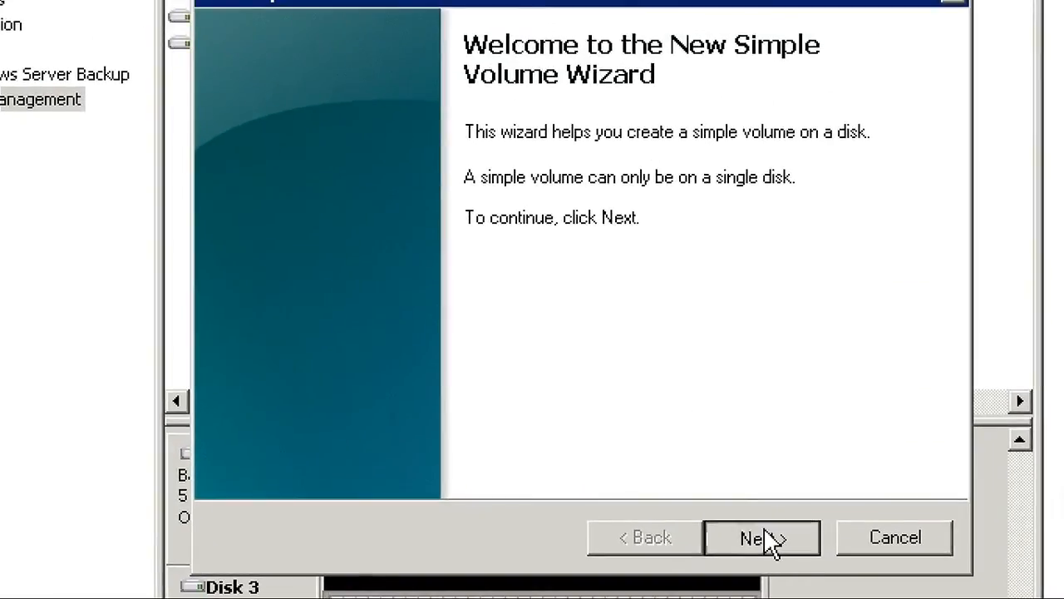
{"action": "left_click", "coordinate": [761, 537]}
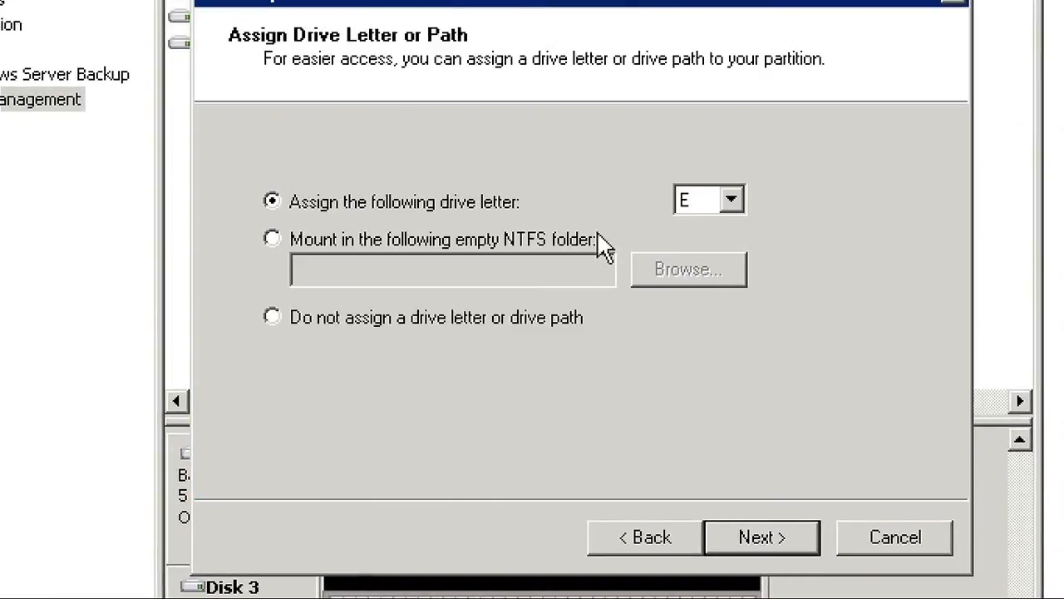
{"action": "mouse_move", "coordinate": [516, 253]}
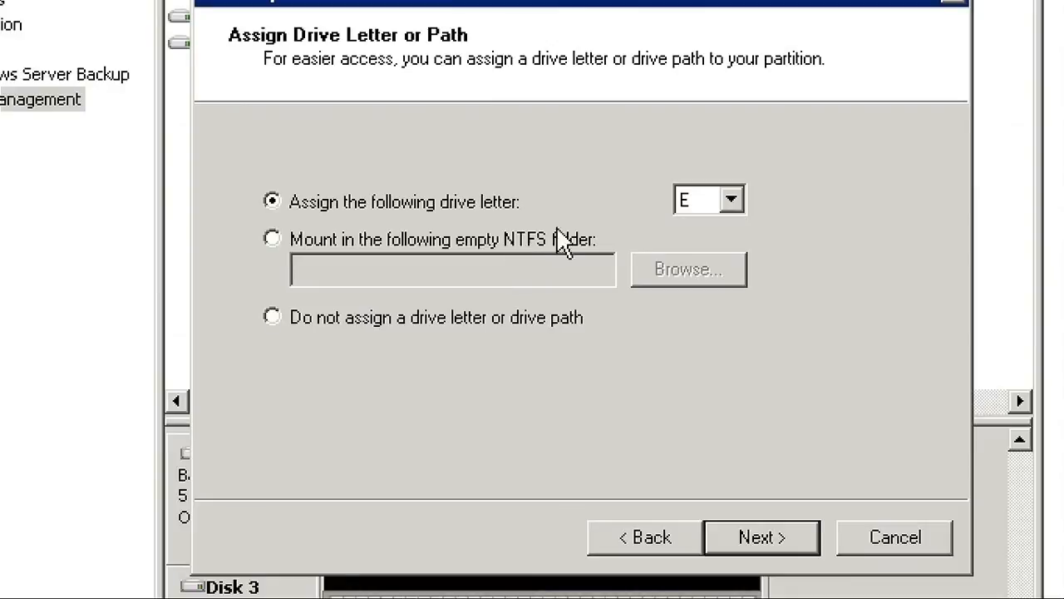
{"action": "left_click", "coordinate": [731, 199]}
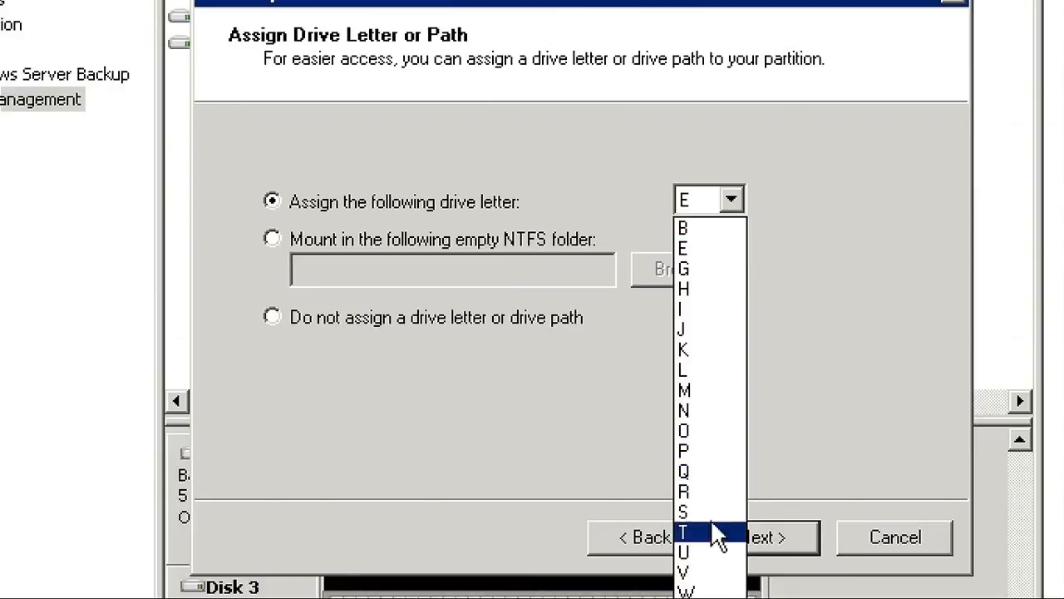
{"action": "left_click", "coordinate": [761, 536]}
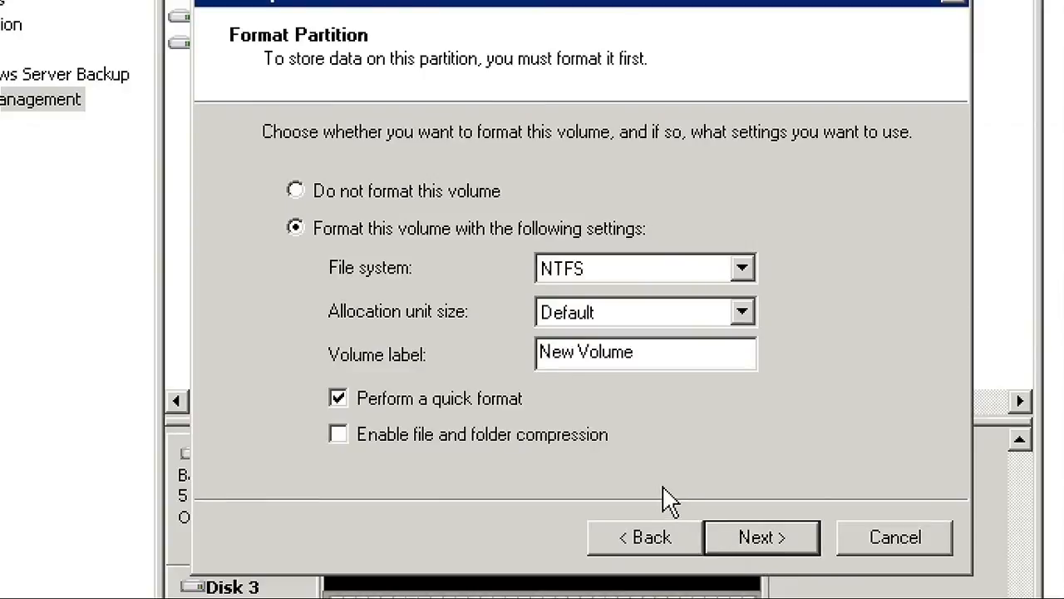
{"action": "left_click", "coordinate": [760, 536]}
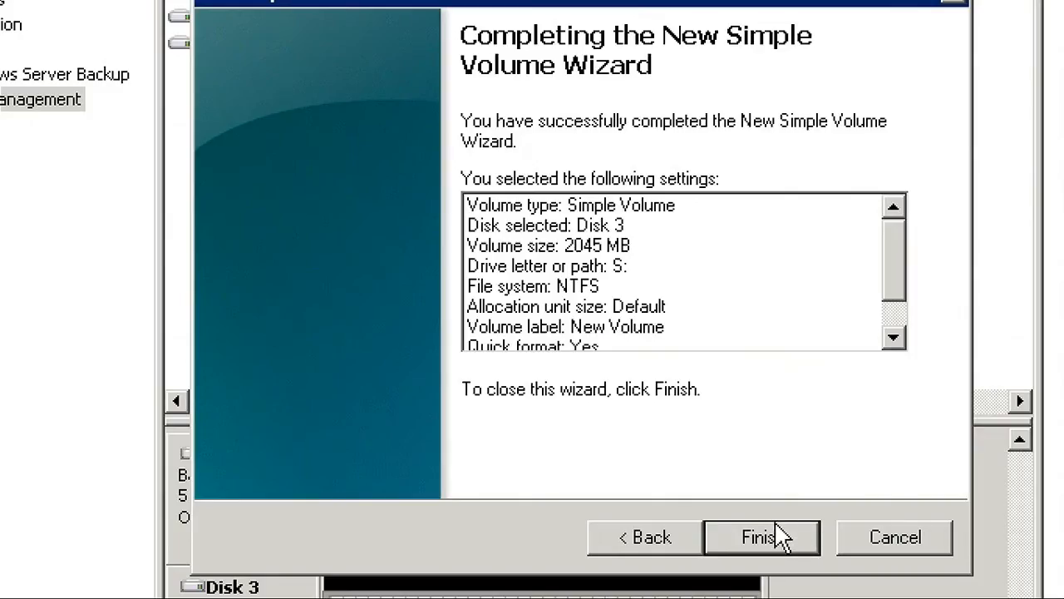
{"action": "left_click", "coordinate": [760, 538]}
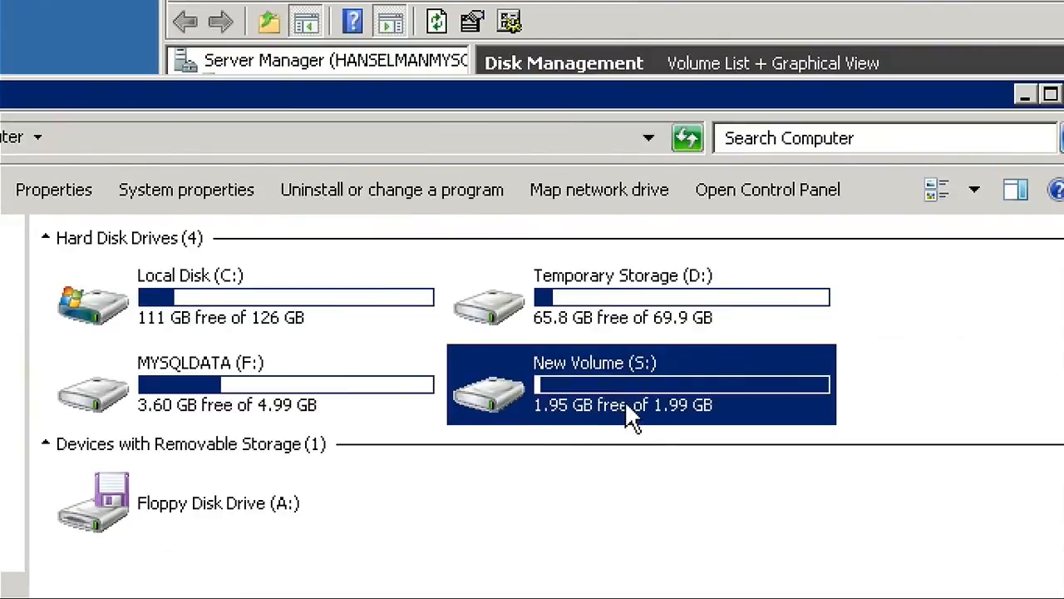
{"action": "mouse_move", "coordinate": [632, 415]}
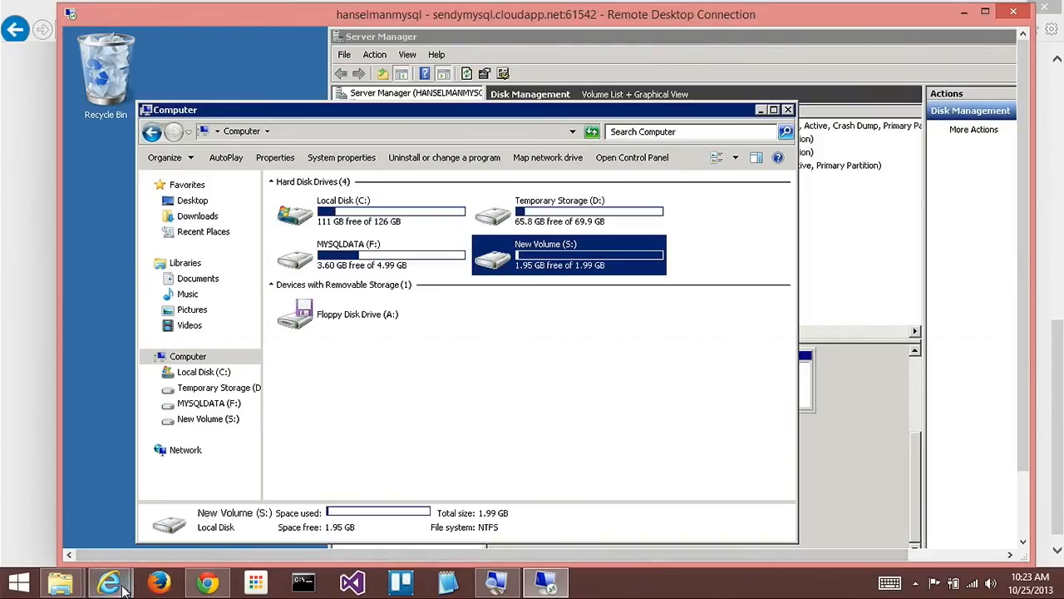
Step: Back in Internet Explorer, open Attach empty disk for hanselmanmysql and focus the Size (GB) field
{"action": "left_click", "coordinate": [109, 582]}
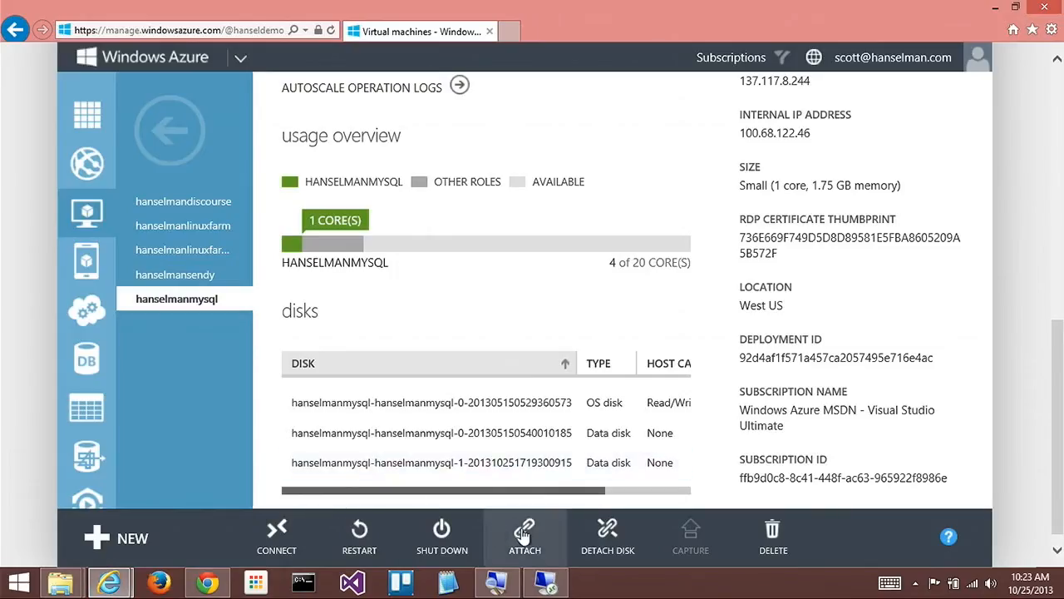
{"action": "left_click", "coordinate": [525, 536]}
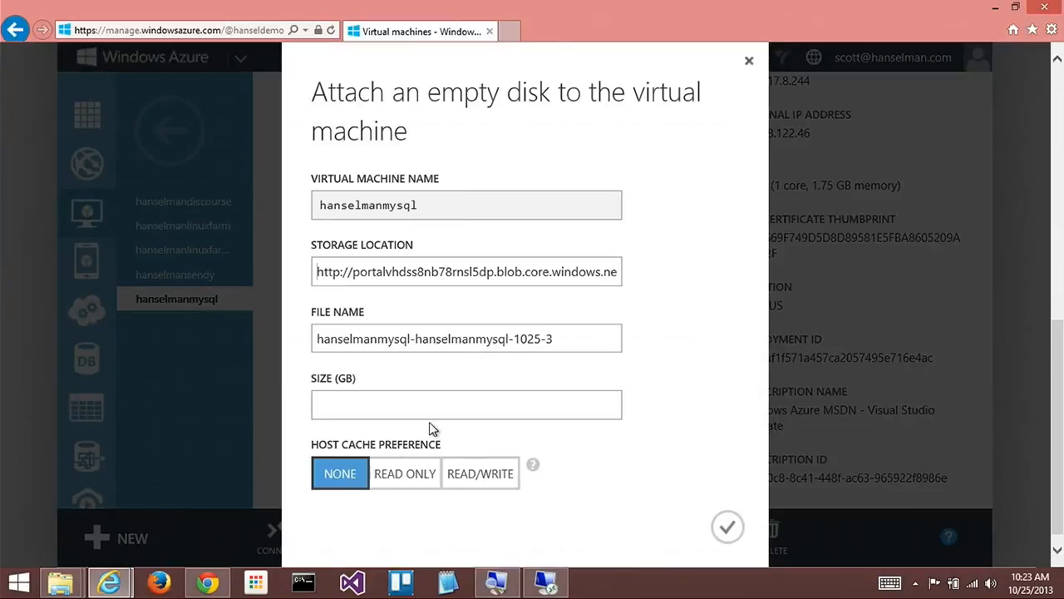
{"action": "mouse_move", "coordinate": [532, 464]}
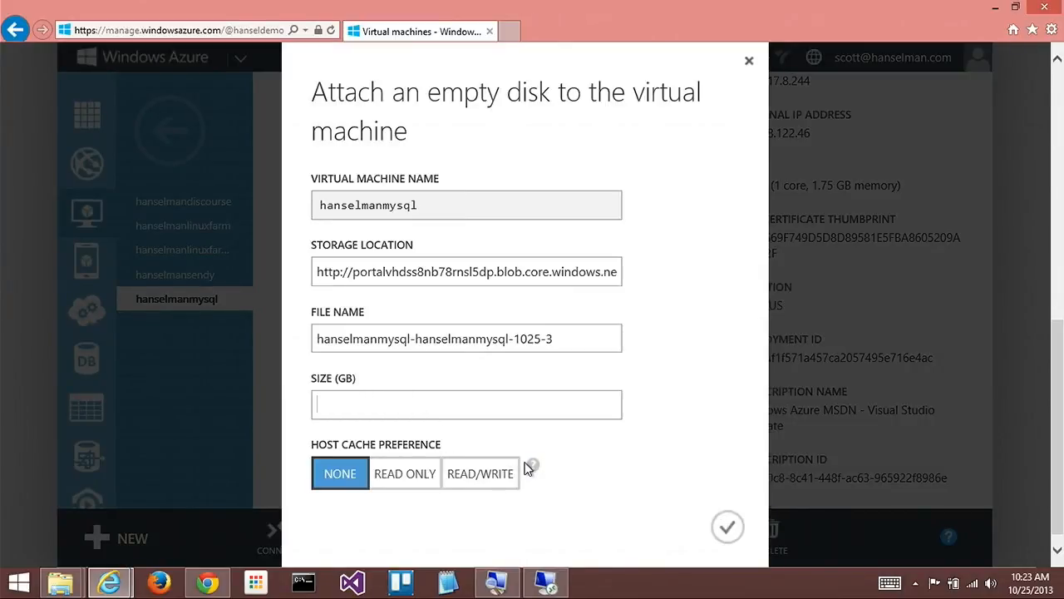
{"action": "left_click", "coordinate": [466, 405]}
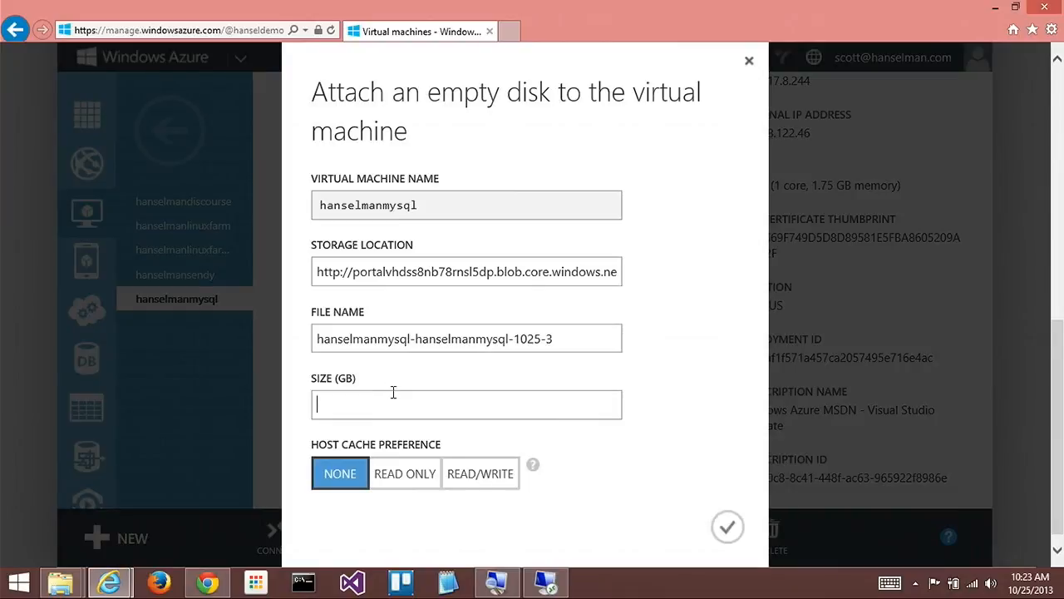